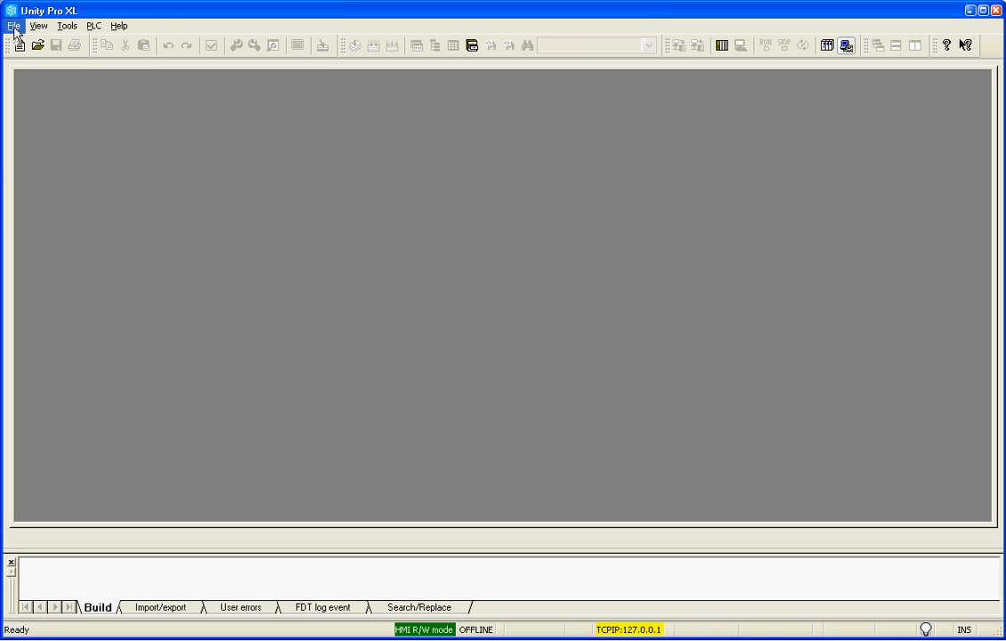
# - Create a new project with a Modicon M340 BMX P34 1000 CPU
pyautogui.click(12, 25)
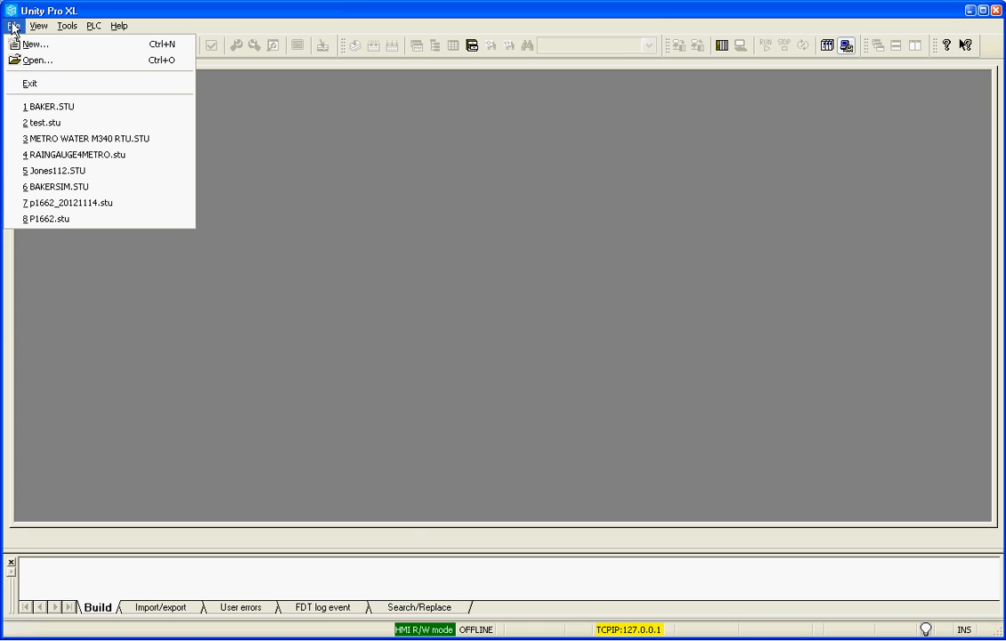
pyautogui.click(34, 43)
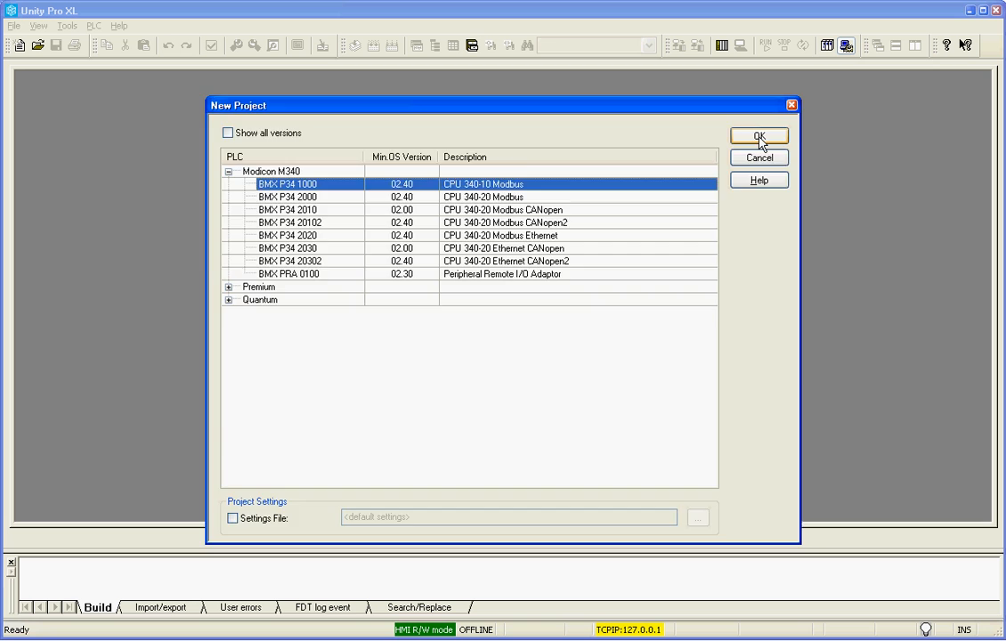
pyautogui.click(759, 135)
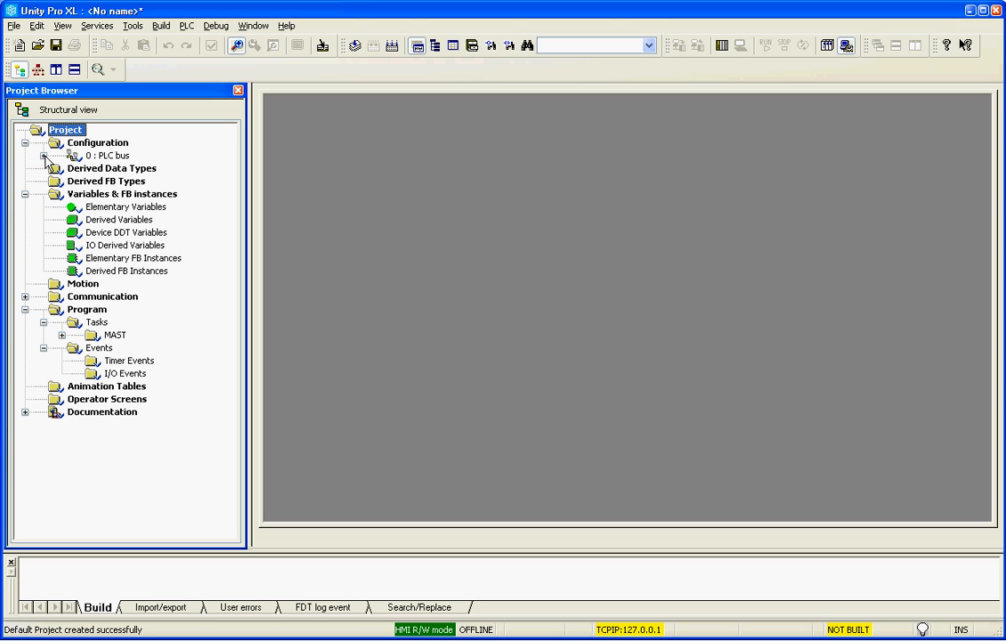
# - Add the BMX DAI 1604 discrete input module to the PLC bus rack
pyautogui.click(62, 155)
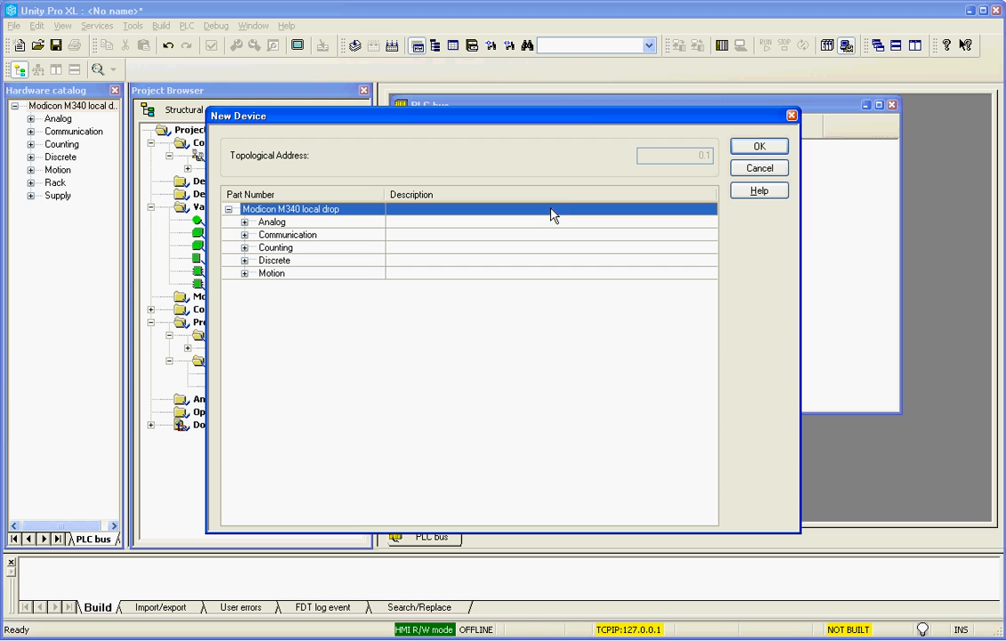
pyautogui.click(274, 260)
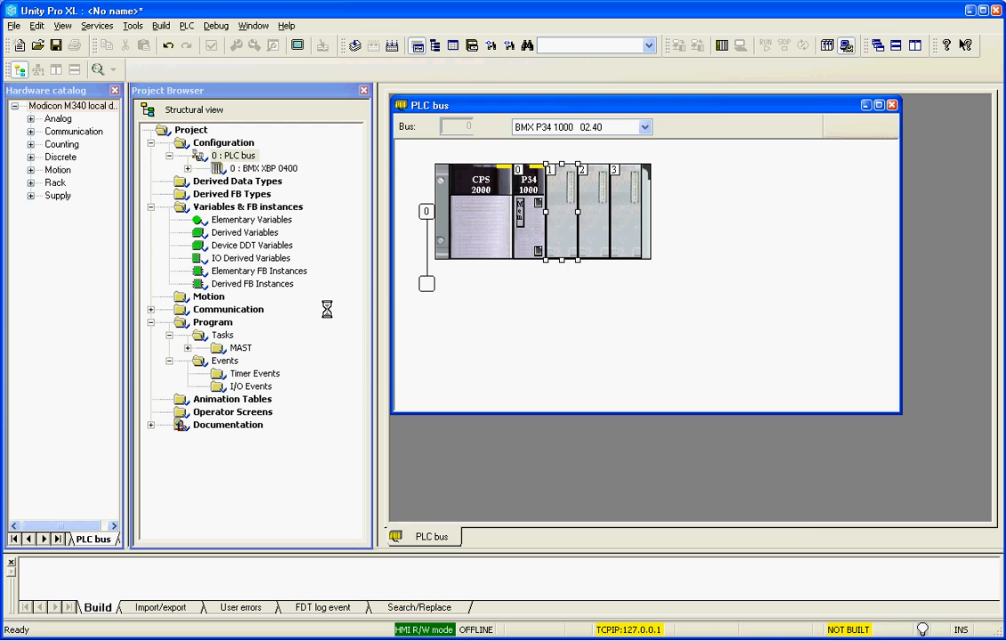
# - Add the BMX DRA 1605 relay output module to the next empty slot
pyautogui.doubleClick(580, 210)
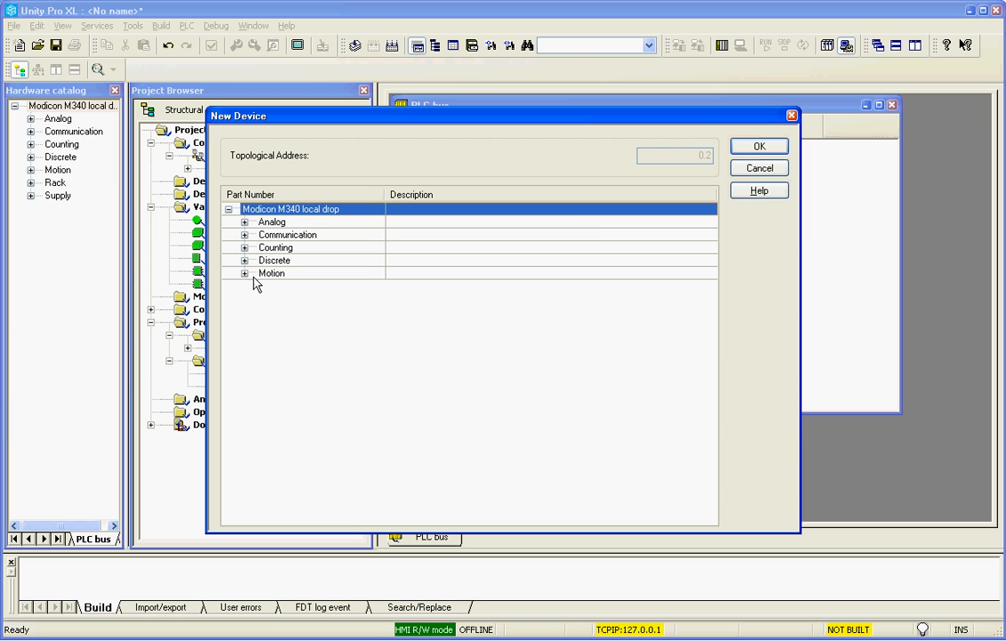
pyautogui.click(246, 260)
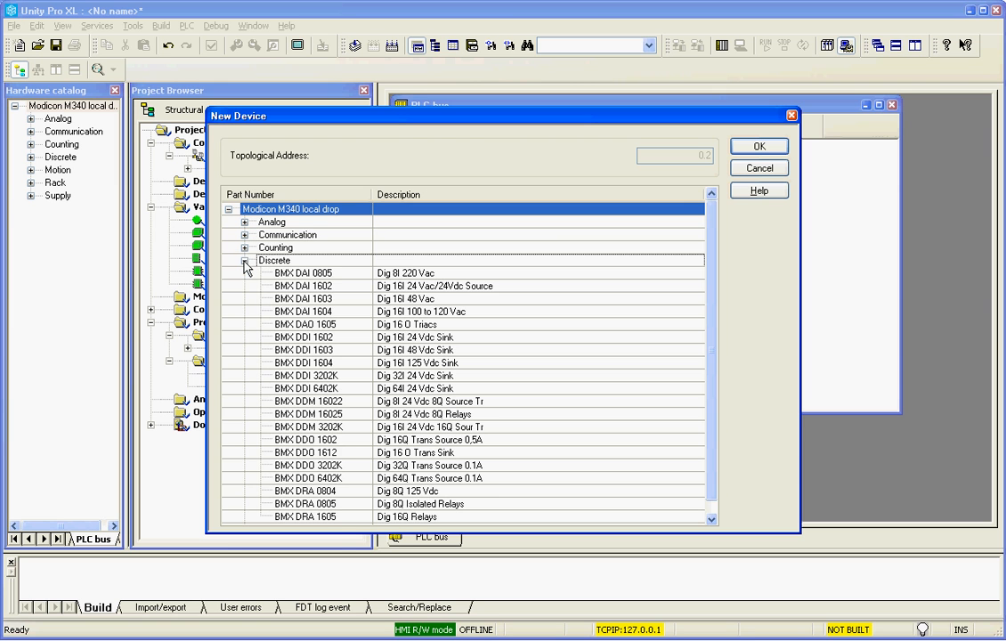
pyautogui.click(758, 146)
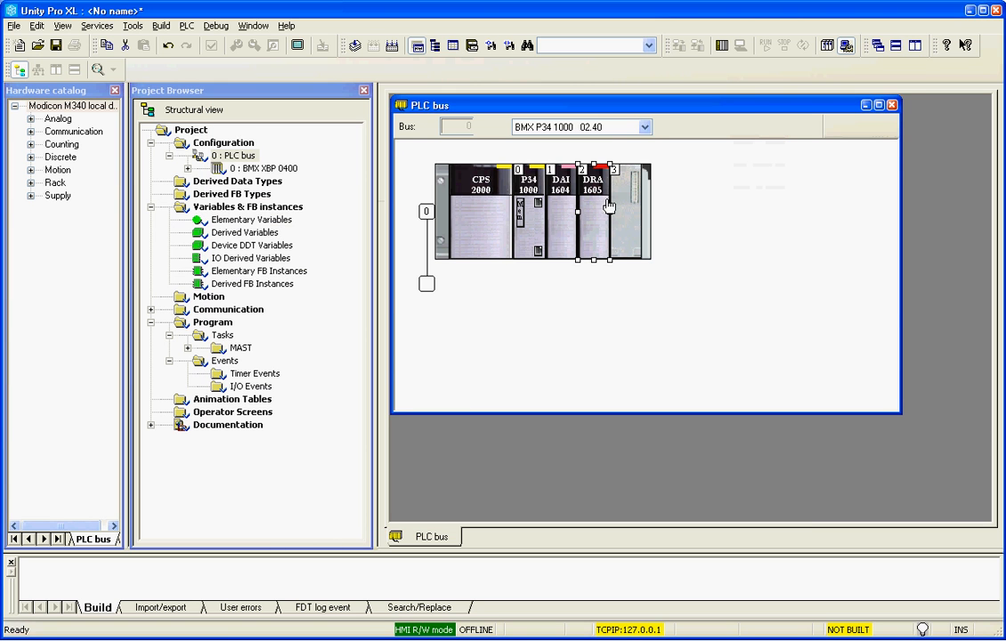
# - Add the BMX AMI 0410 analog input module to slot 3
pyautogui.doubleClick(632, 210)
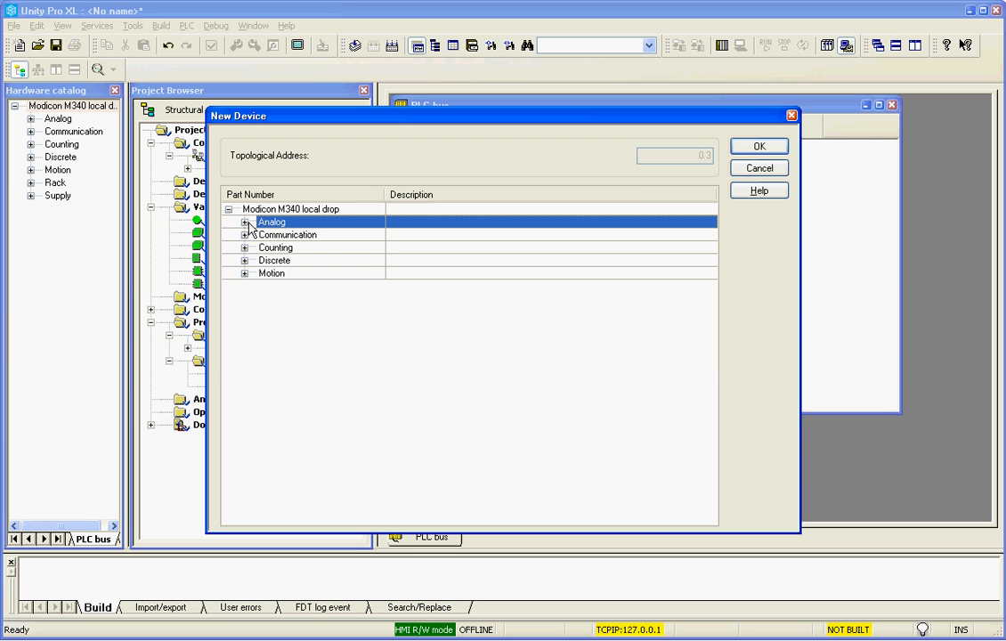
pyautogui.click(244, 220)
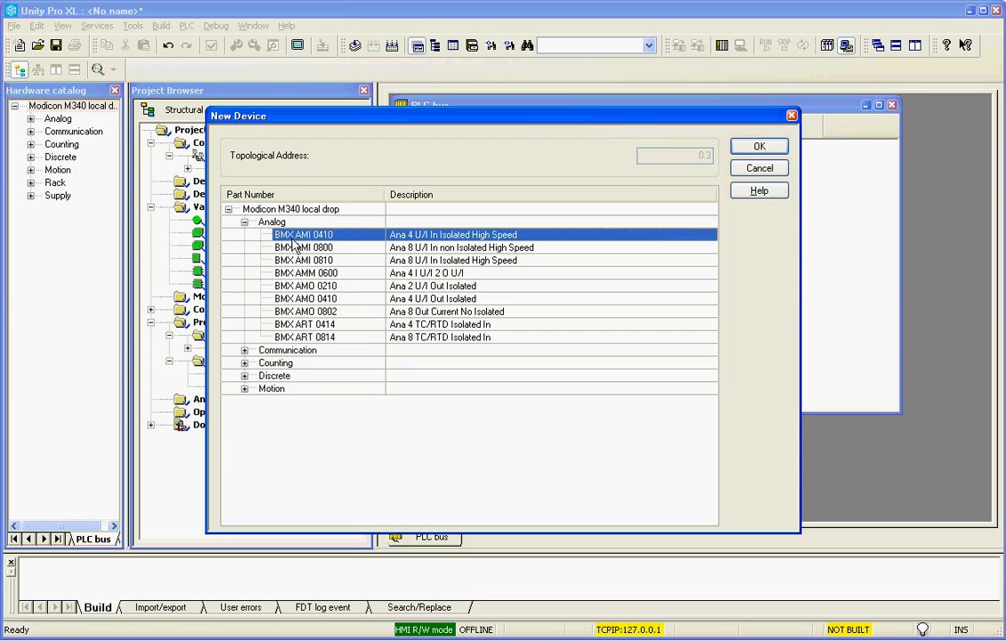
pyautogui.click(759, 146)
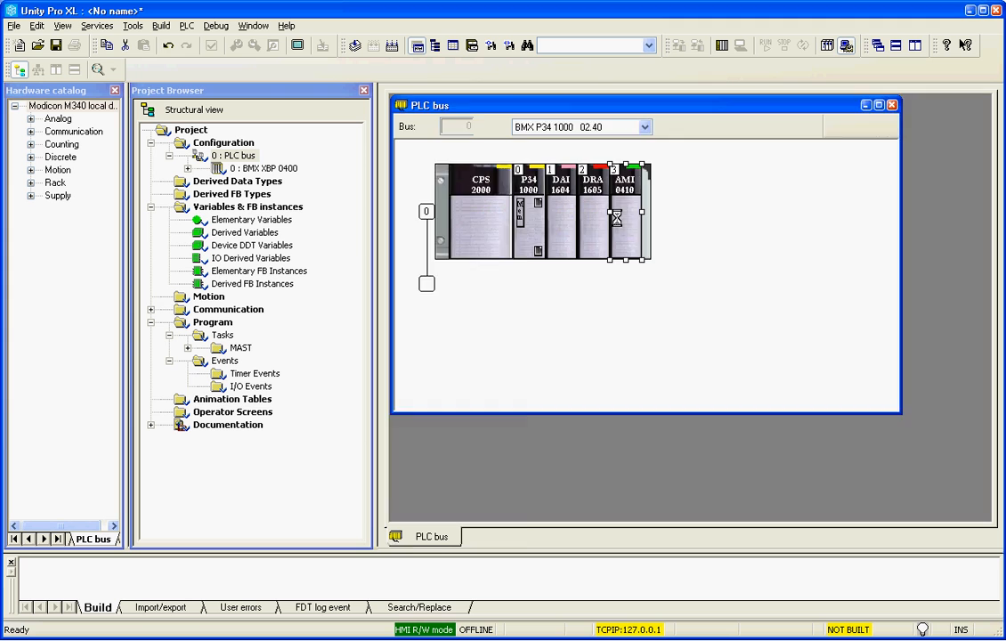
# - Review the AMI 0410 channel 0 ±10 V range, scaling and overflow parameters
pyautogui.doubleClick(625, 214)
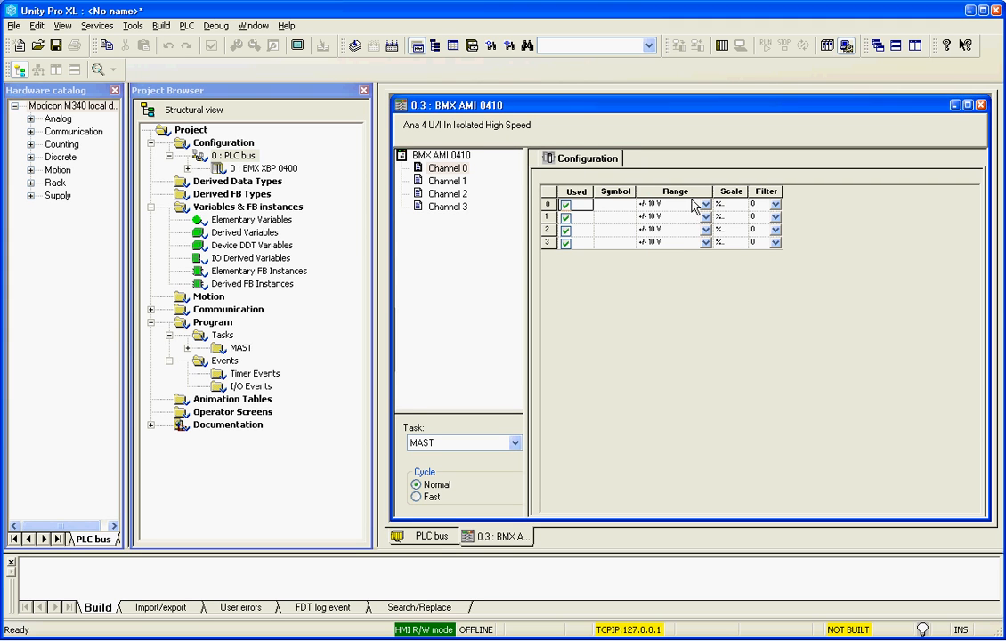
pyautogui.click(706, 203)
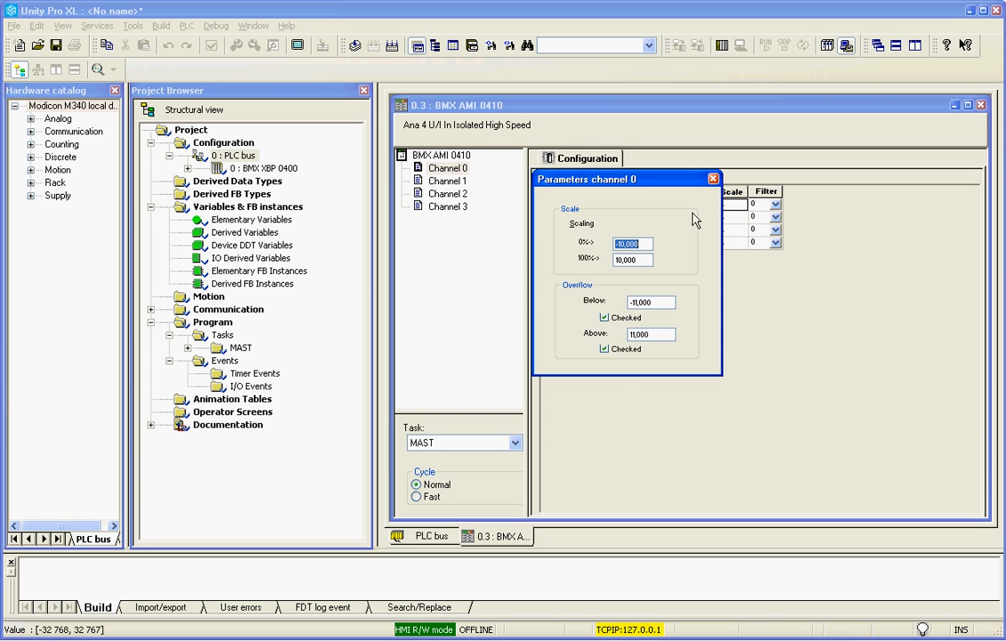
pyautogui.click(712, 178)
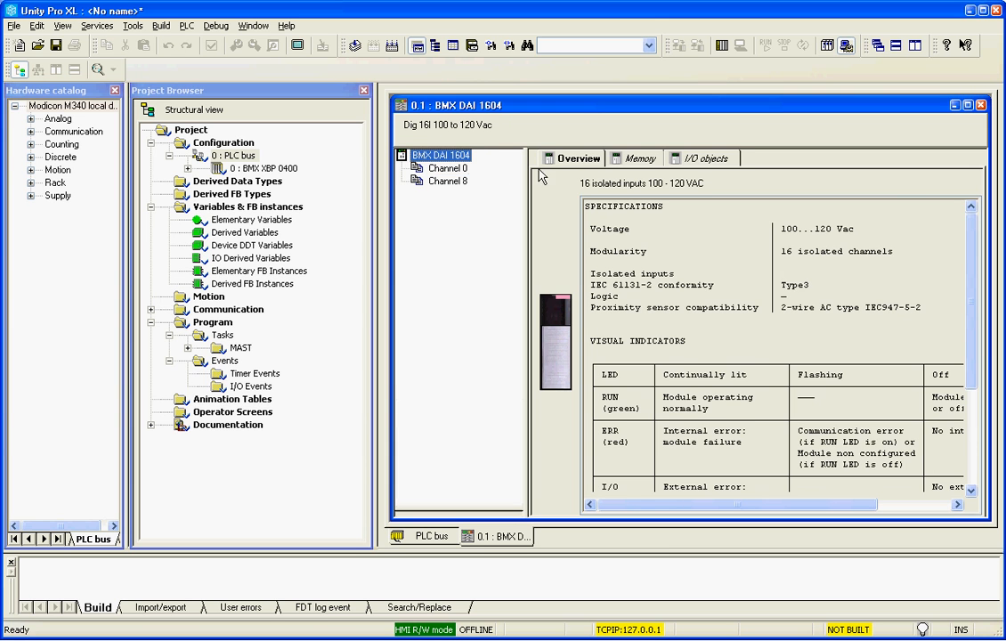
# - Create channel variables with prefix 'Input' for the DAI 1604 via its I/O objects
pyautogui.click(705, 157)
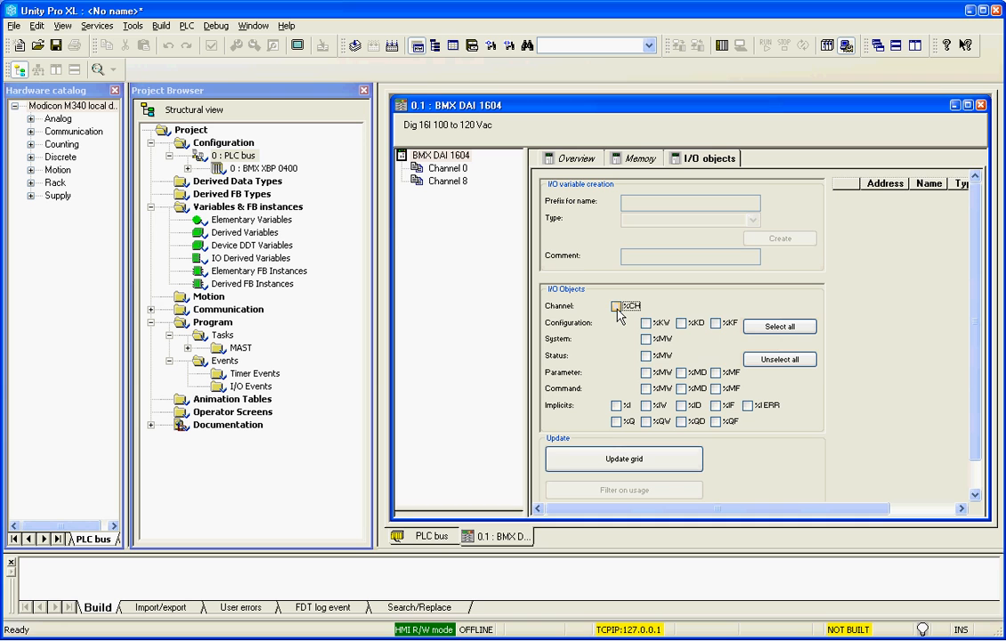
pyautogui.click(616, 306)
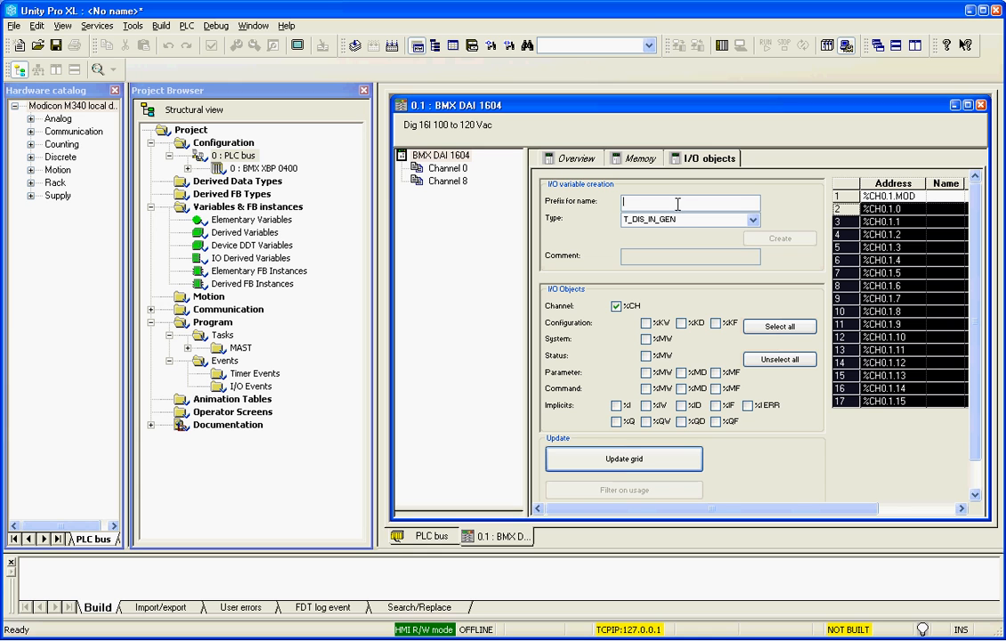
pyautogui.write('Input')
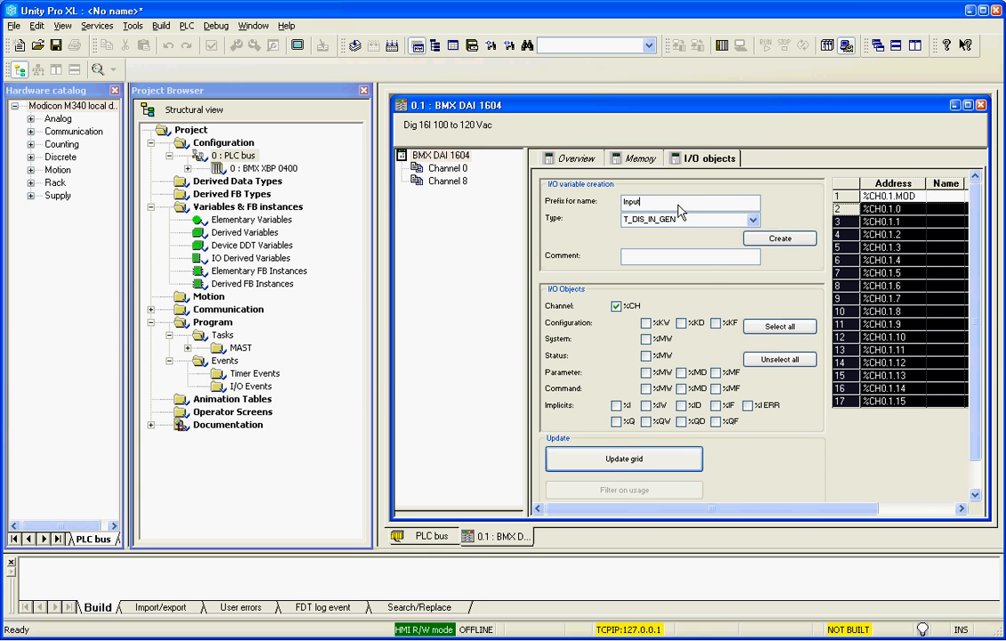
pyautogui.click(778, 239)
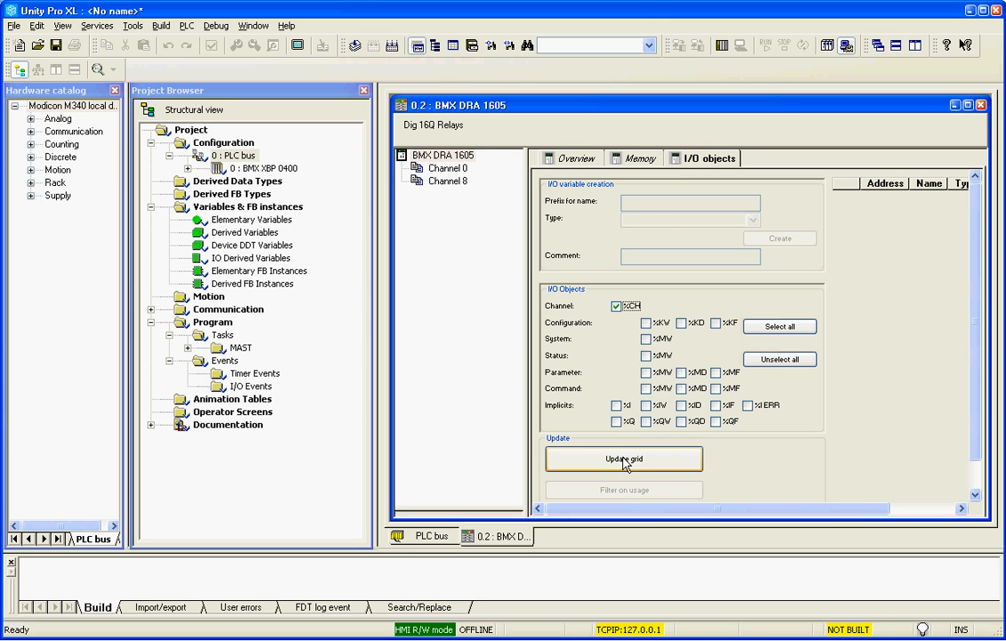
# - Create channel variables with prefix 'Output' for the DRA 1605 via its I/O objects
pyautogui.click(624, 459)
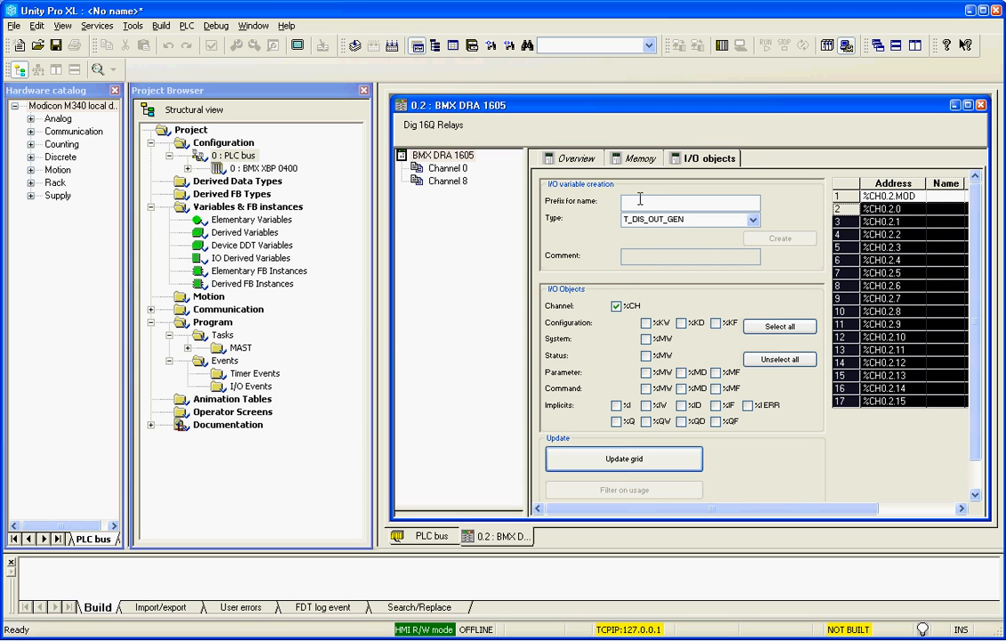
pyautogui.write('Output_')
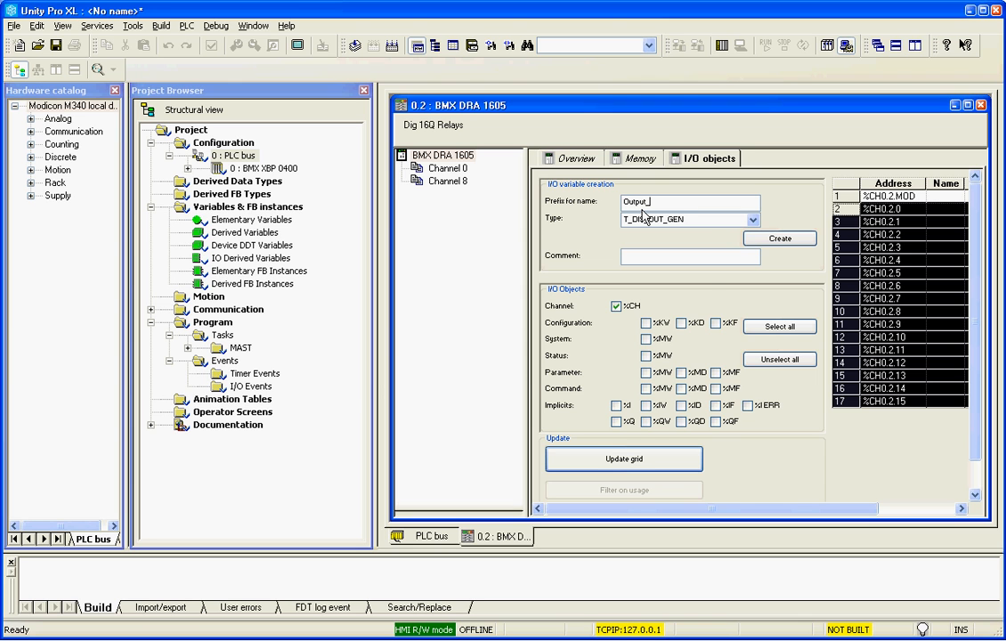
pyautogui.click(780, 239)
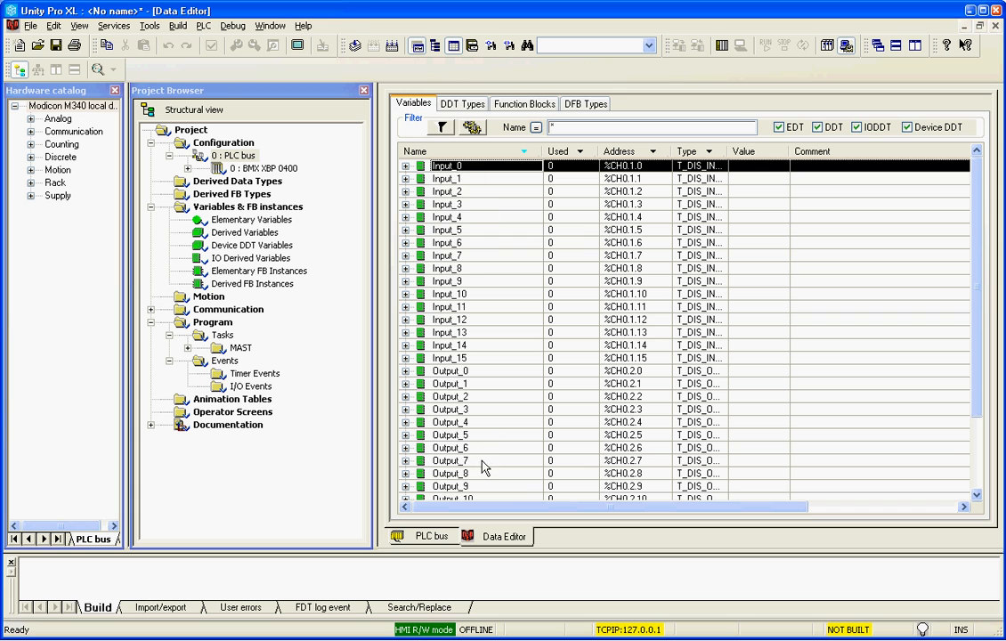
# - Add an EBOOL variable named Start in the Data Editor and bring up its properties
pyautogui.scroll(-3)
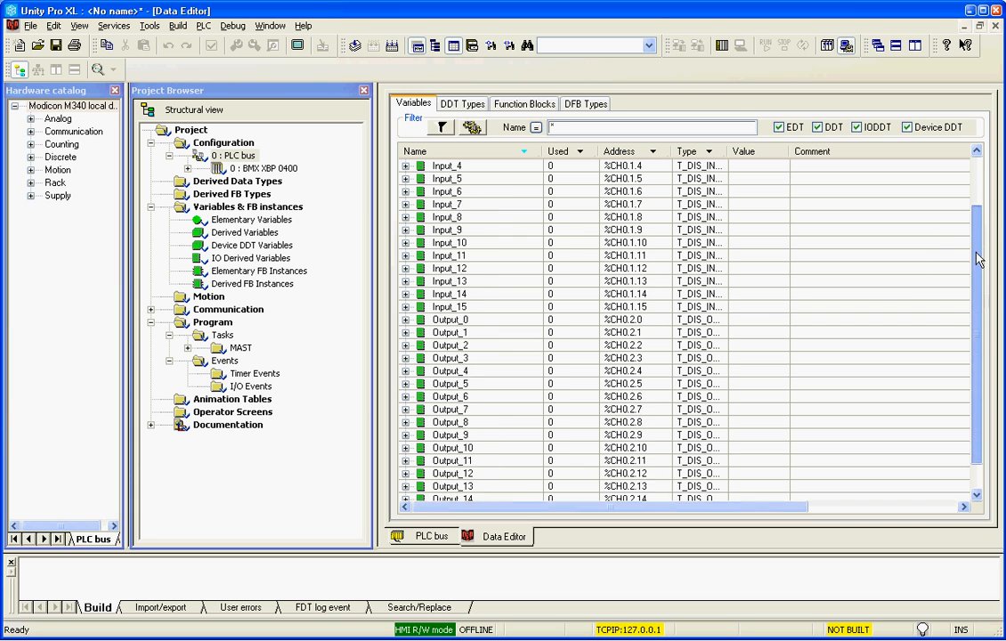
pyautogui.scroll(-3)
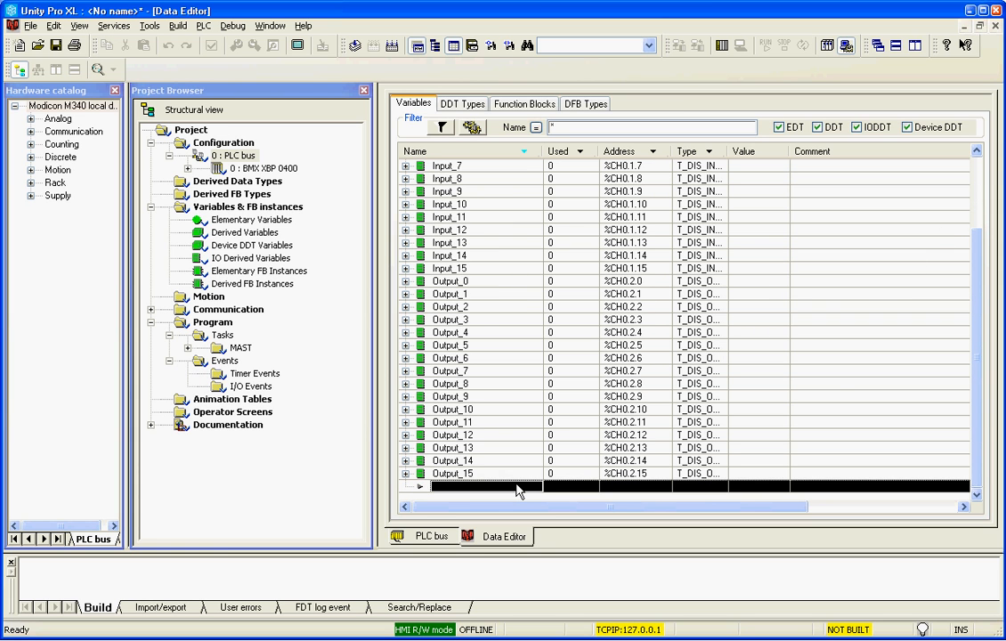
pyautogui.write('Start')
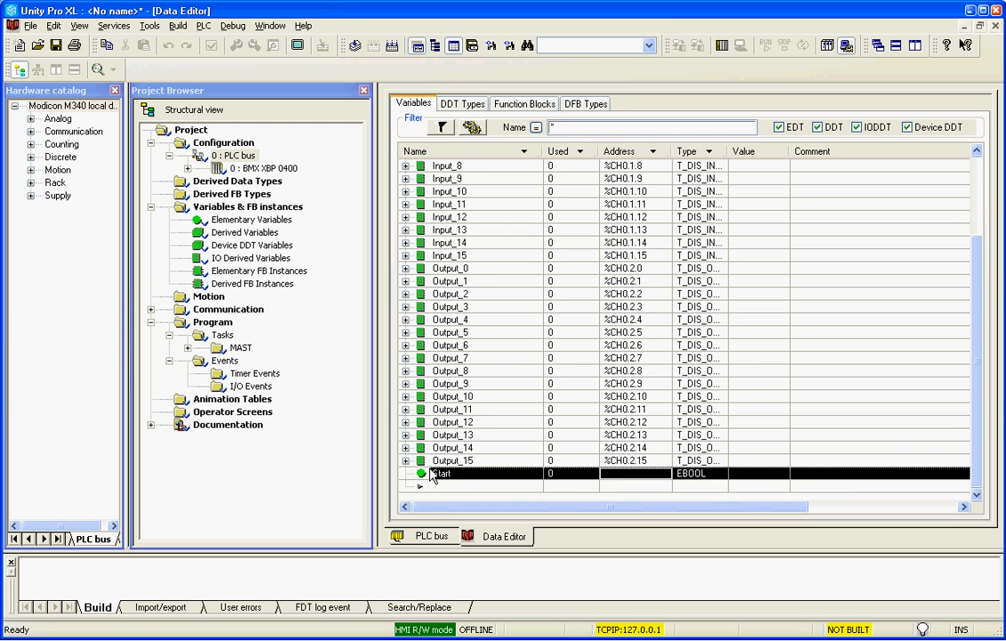
pyautogui.rightClick(441, 474)
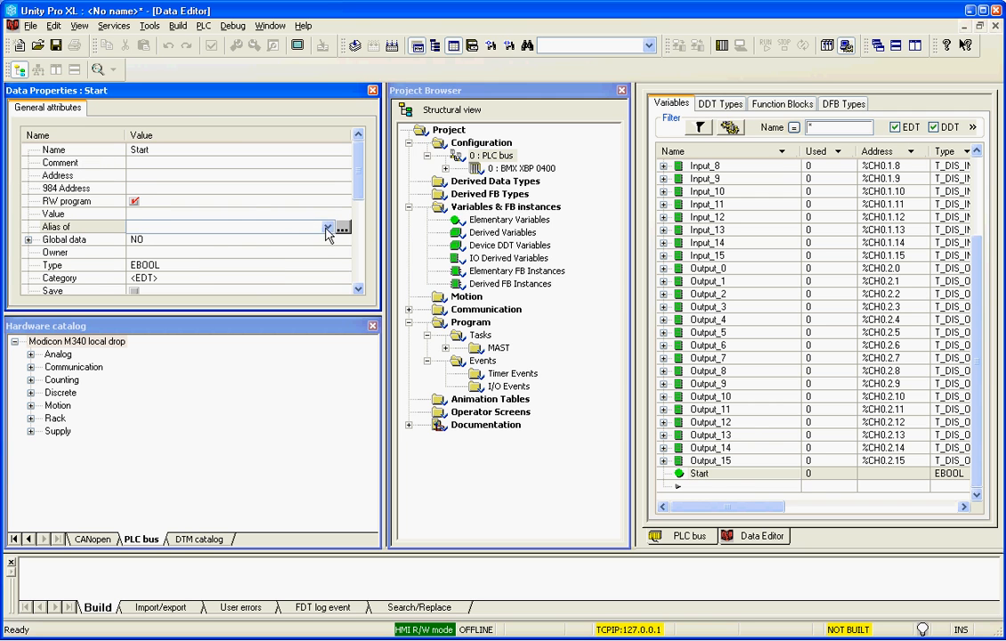
# - Alias Start to Input_0.VALUE and confirm the modification
pyautogui.click(342, 228)
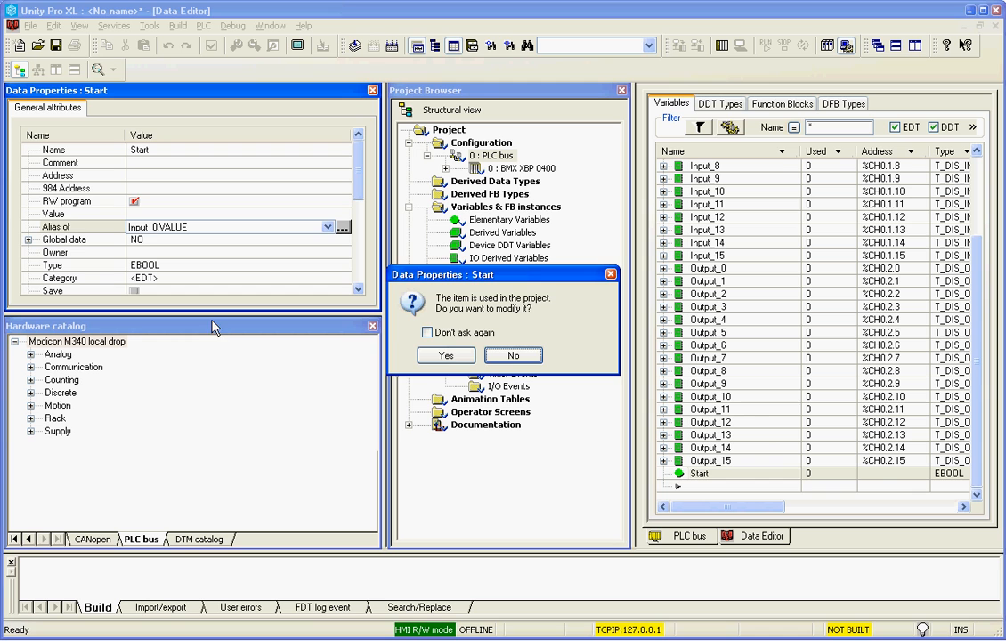
pyautogui.click(445, 356)
pyautogui.write('S')
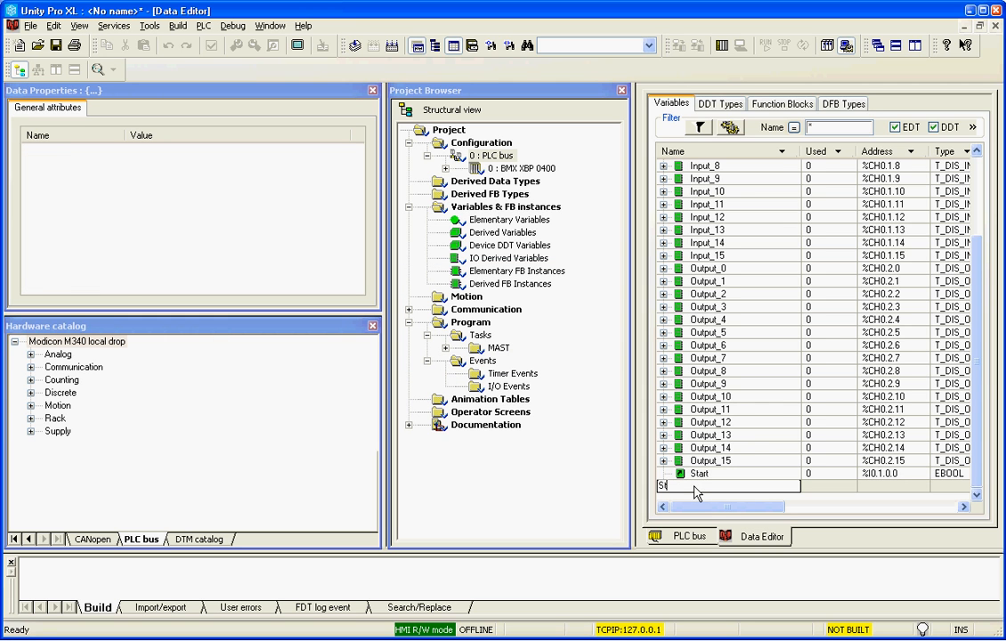
pyautogui.write('top')
pyautogui.write('Motor')
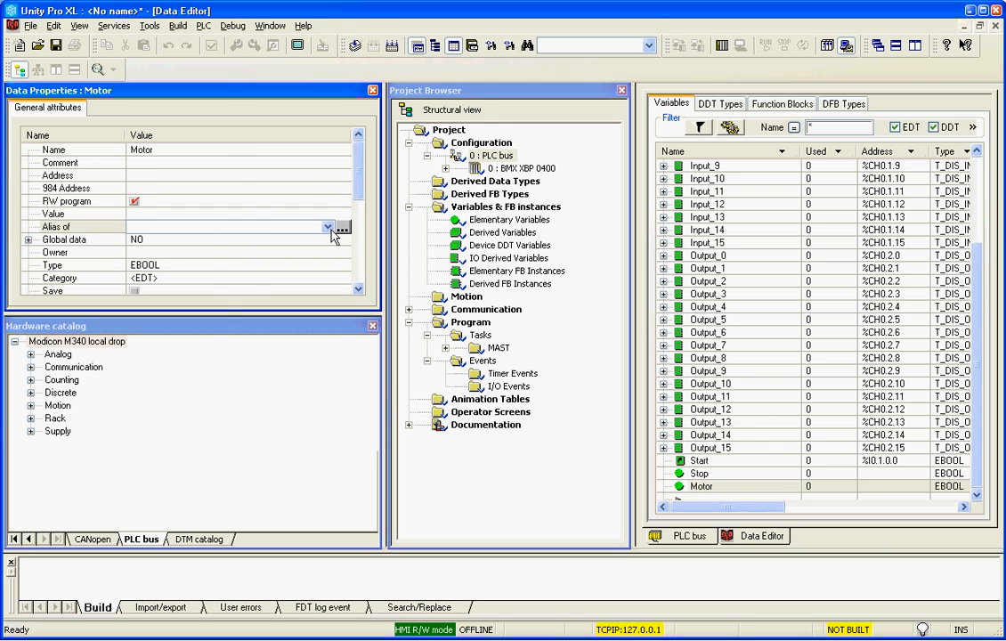
# - Alias Motor to Output_0.VALUE and confirm the modification
pyautogui.click(342, 228)
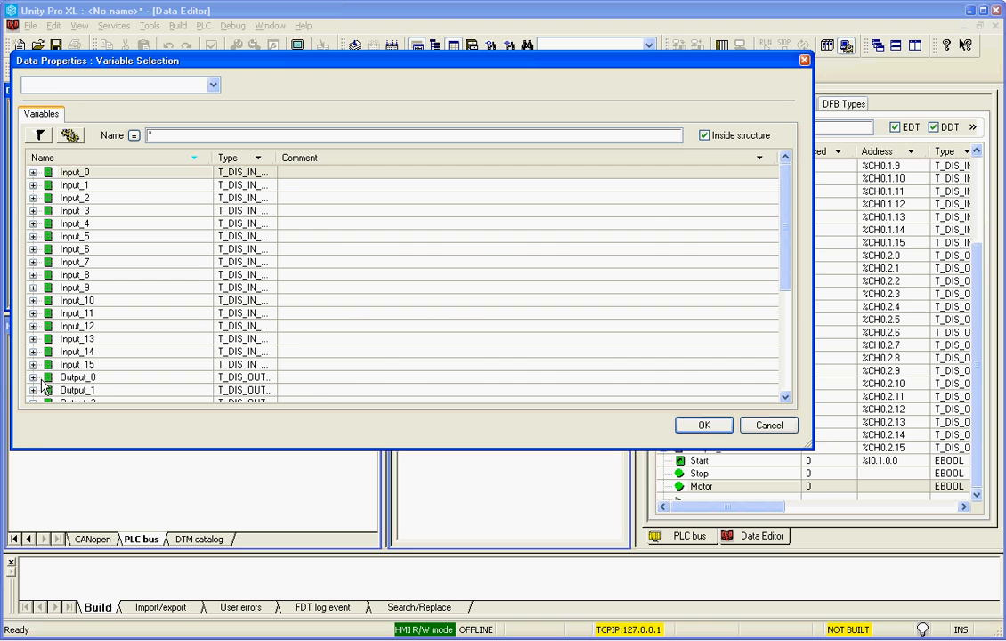
pyautogui.click(32, 377)
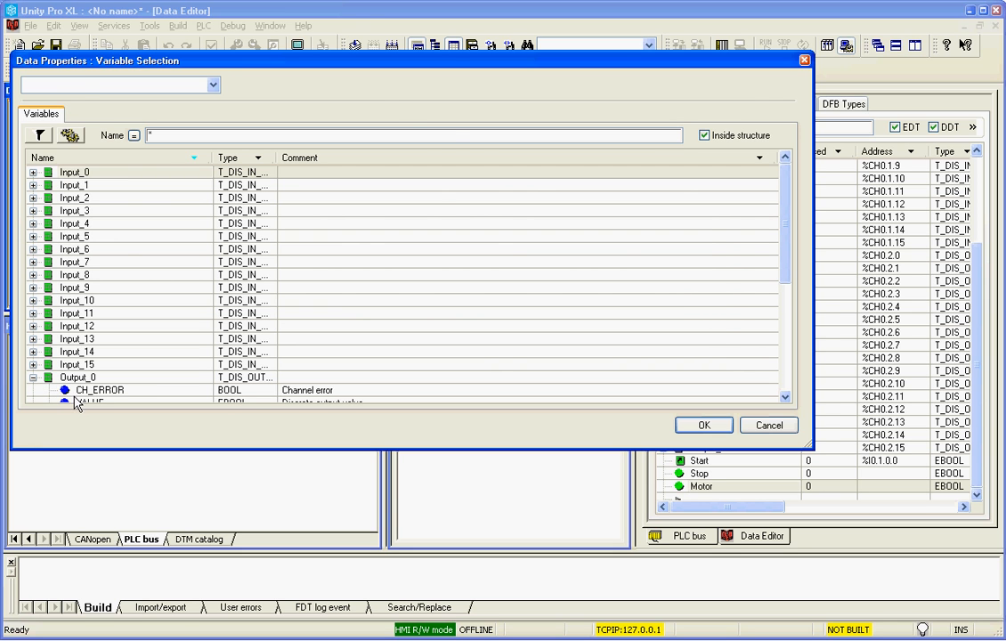
pyautogui.click(703, 424)
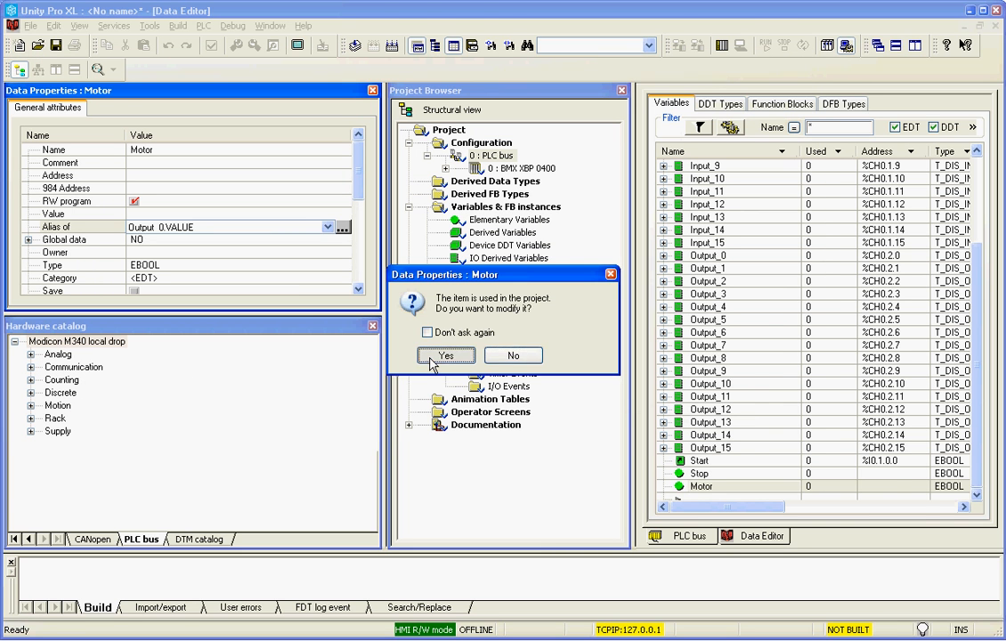
pyautogui.click(446, 356)
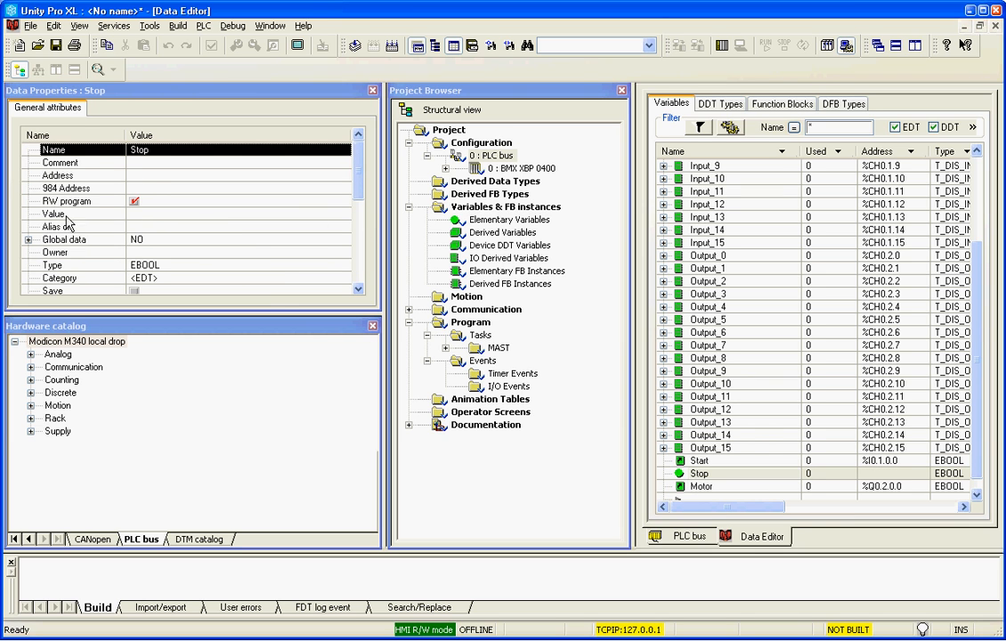
# - Alias Stop to Input_1.VALUE
pyautogui.click(57, 226)
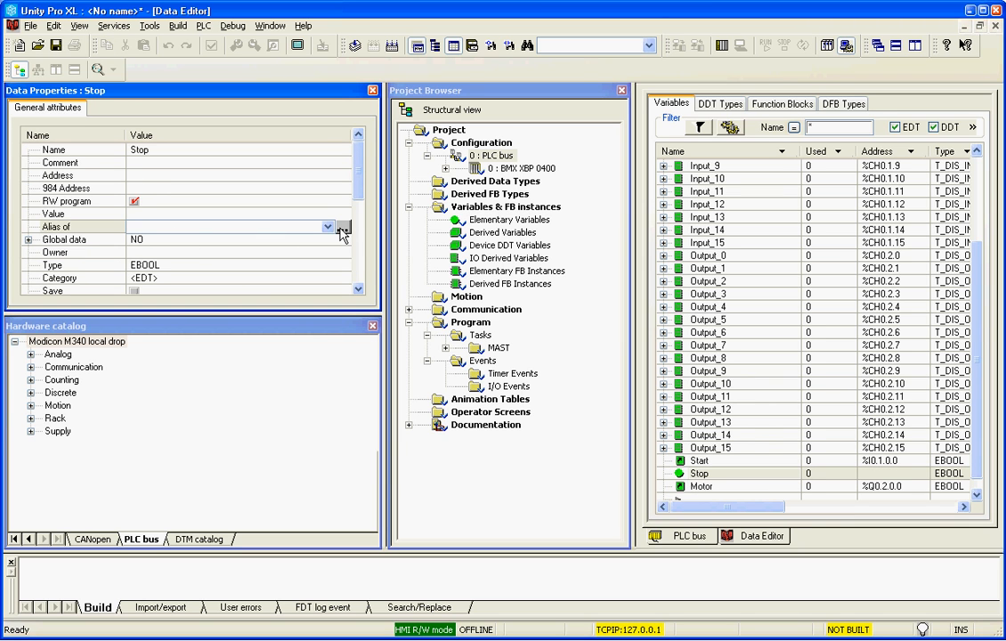
pyautogui.click(342, 231)
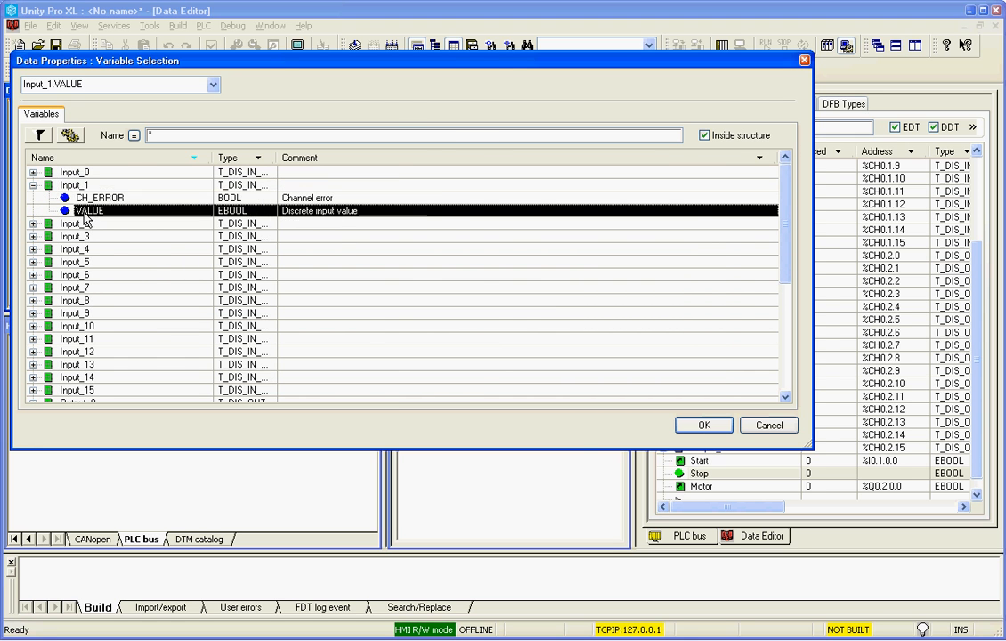
pyautogui.click(704, 424)
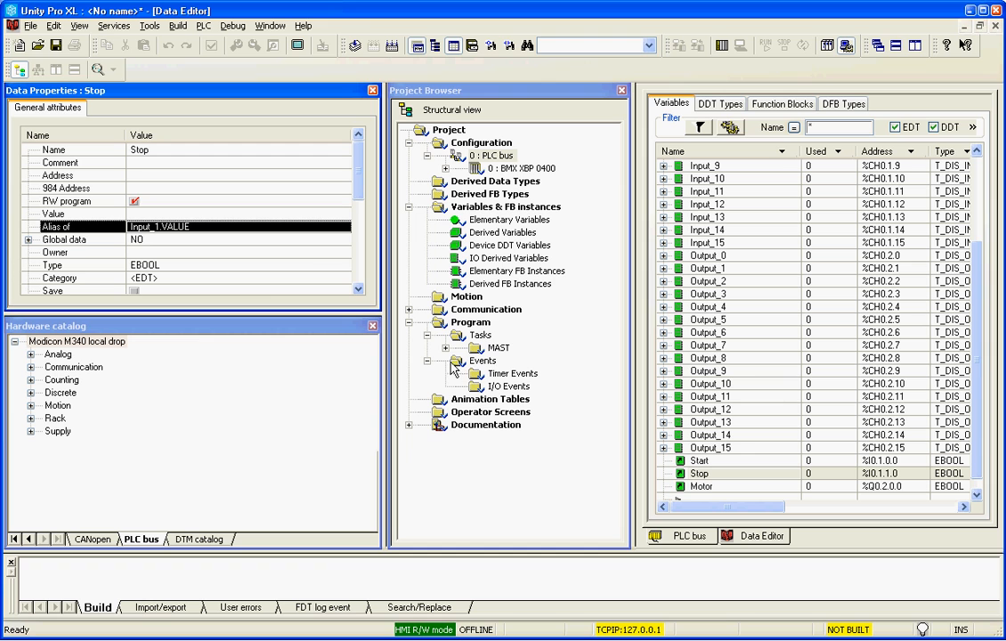
pyautogui.moveTo(602, 182)
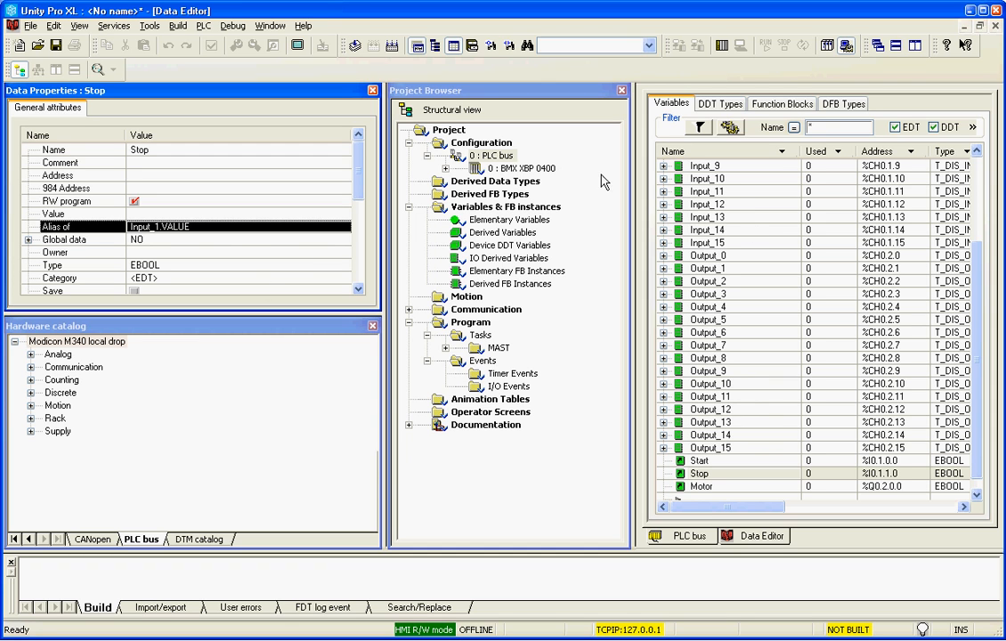
pyautogui.click(373, 89)
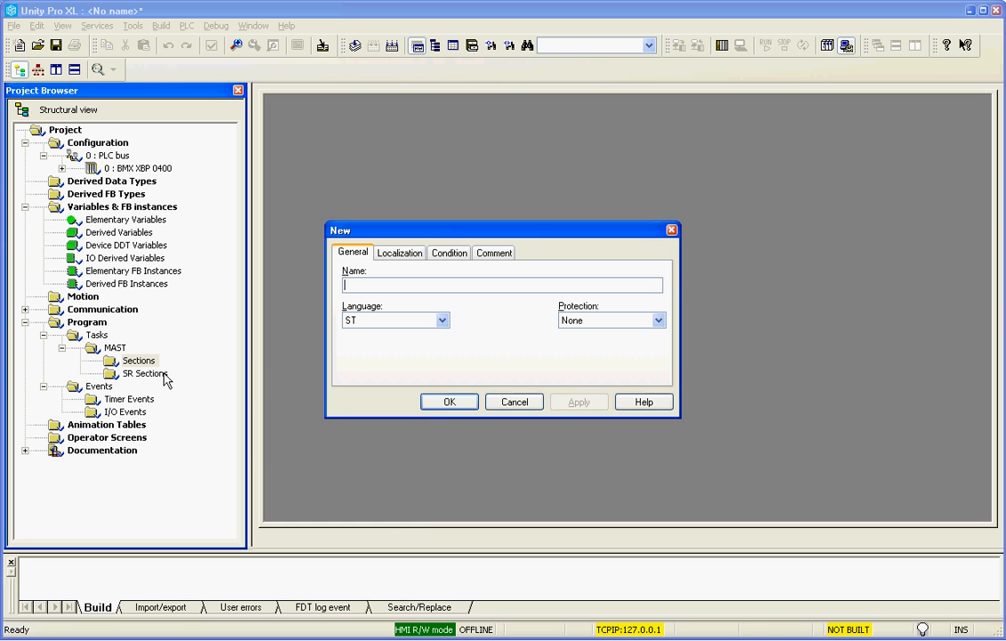
# - Create an FBD section named MotorLogic under the MAST task
pyautogui.click(441, 320)
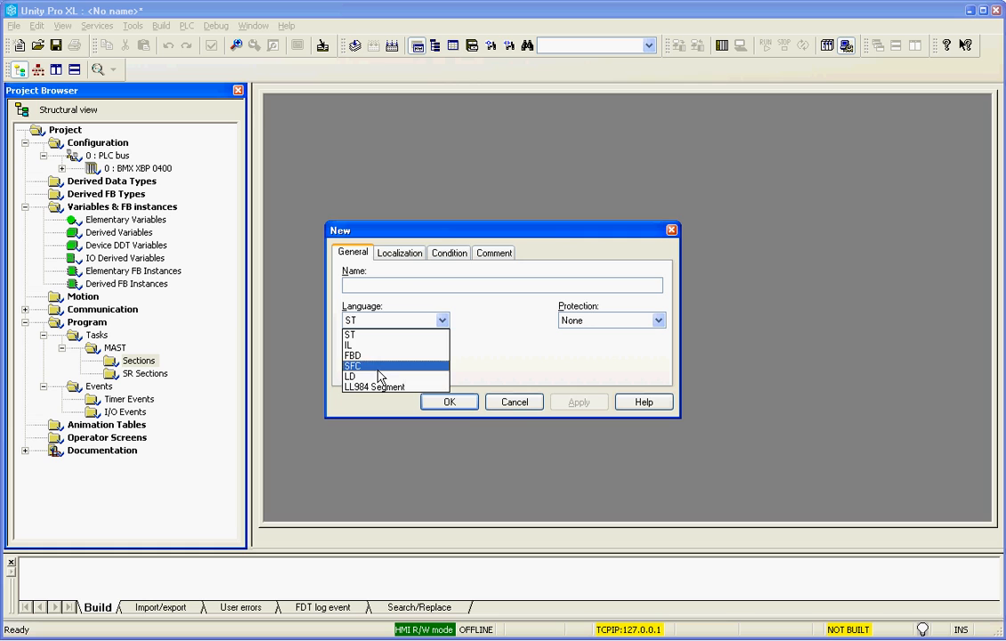
pyautogui.click(352, 356)
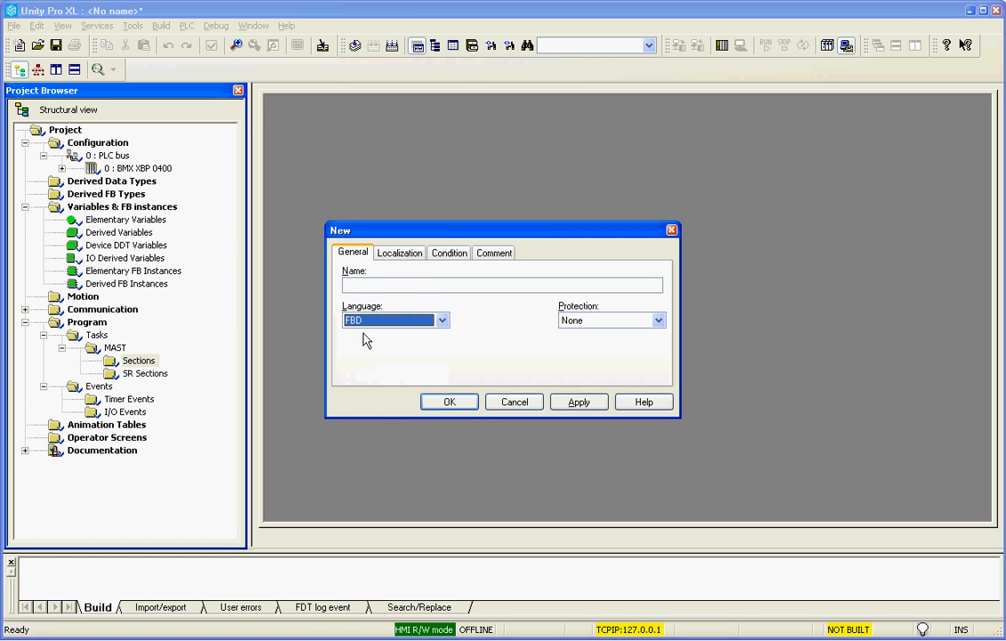
pyautogui.write('MotorLog')
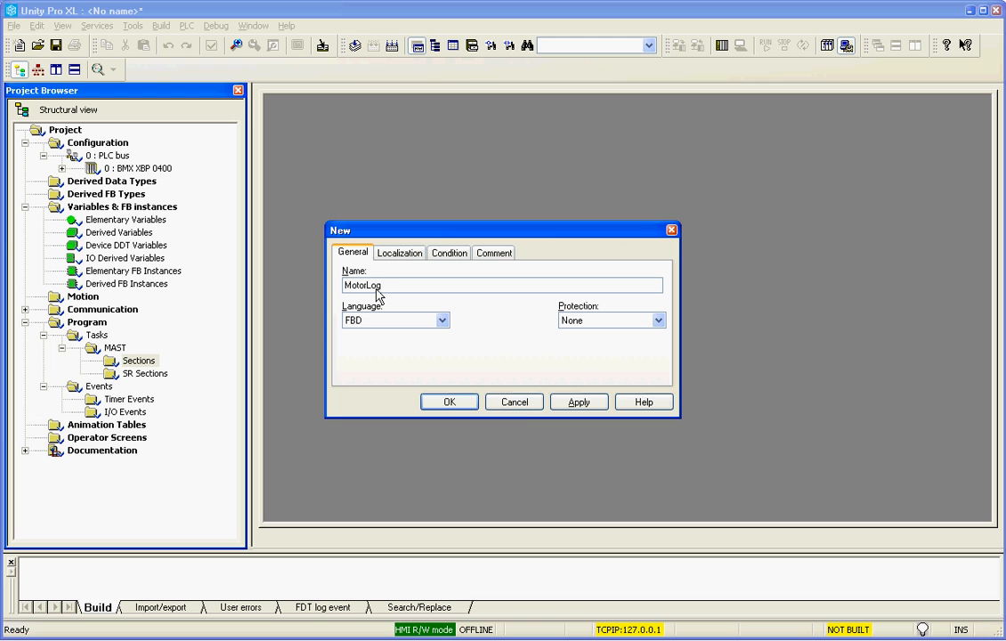
pyautogui.click(449, 402)
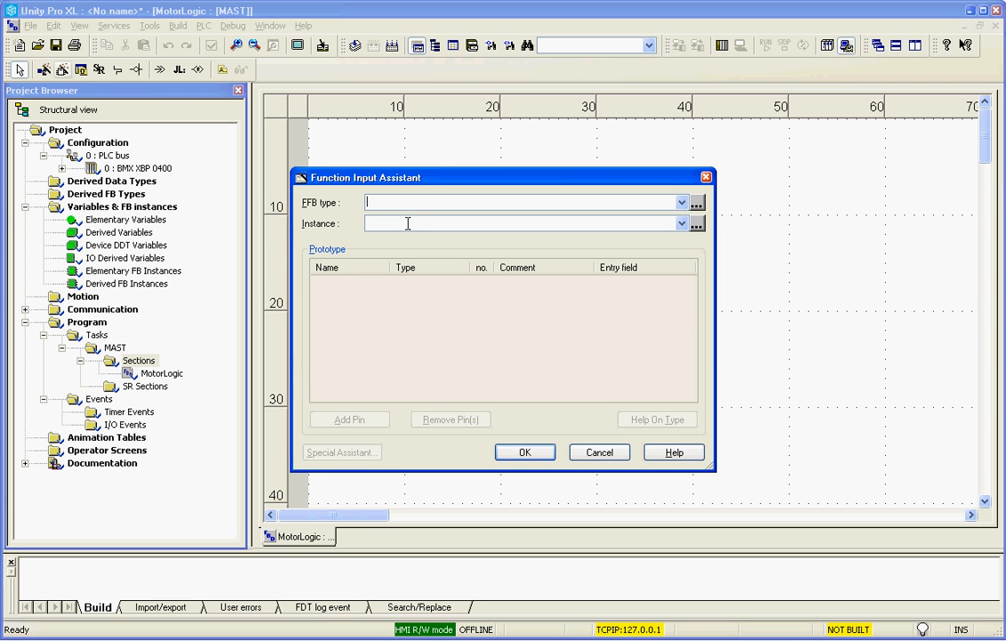
# - Place an OR block and an AND block via the FFB Input Assistant and link OR OUT to AND IN1
pyautogui.click(599, 453)
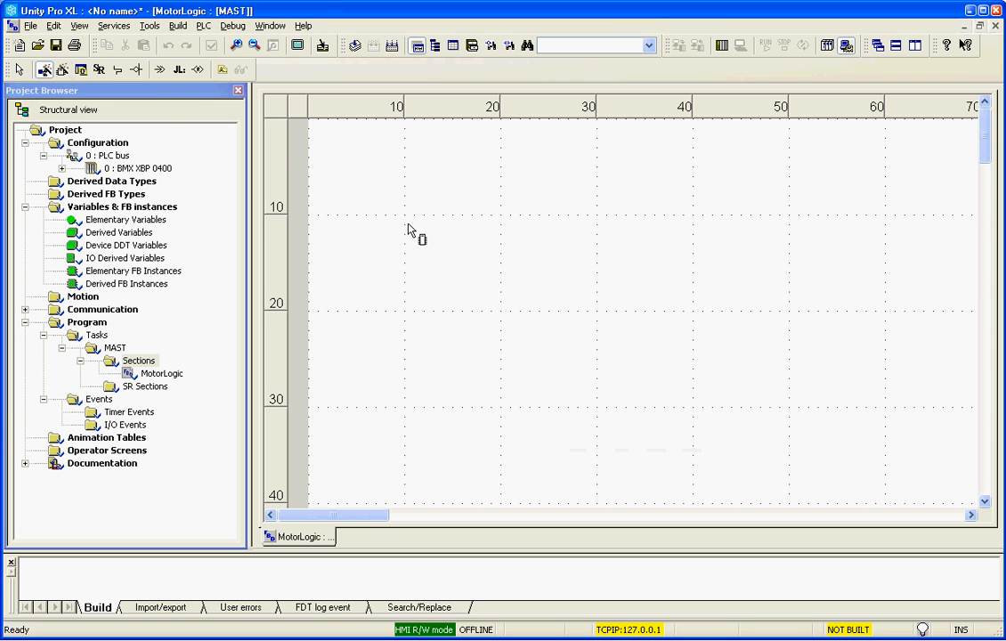
pyautogui.rightClick(427, 246)
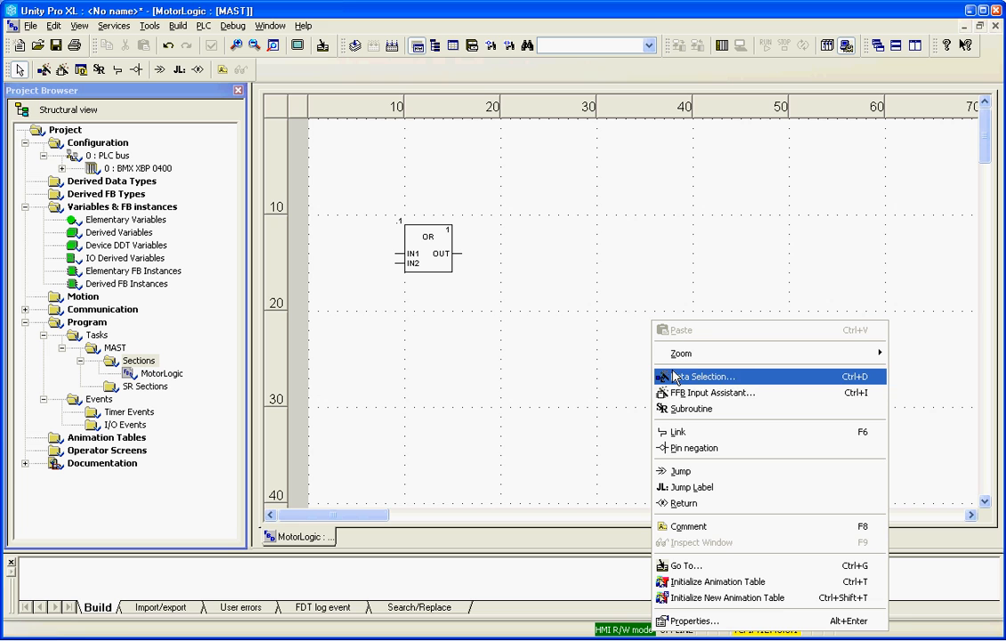
pyautogui.moveTo(711, 394)
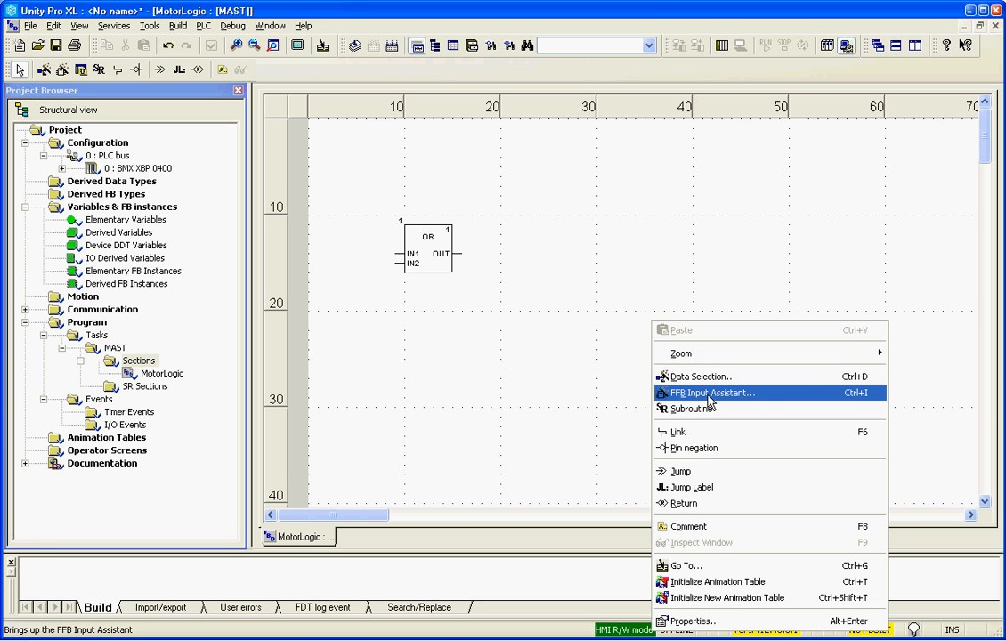
pyautogui.click(712, 394)
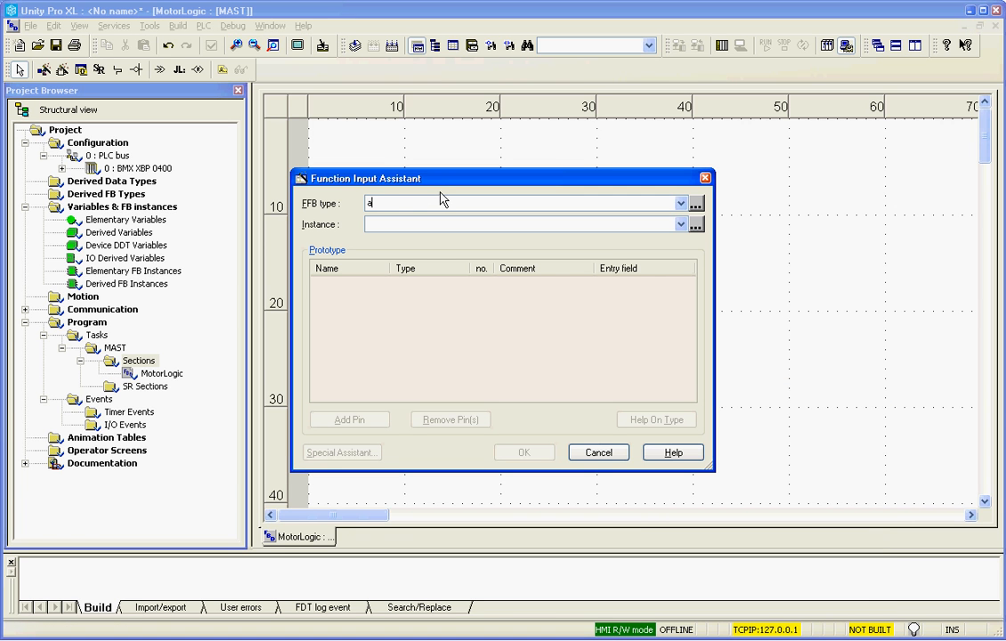
pyautogui.write('nD')
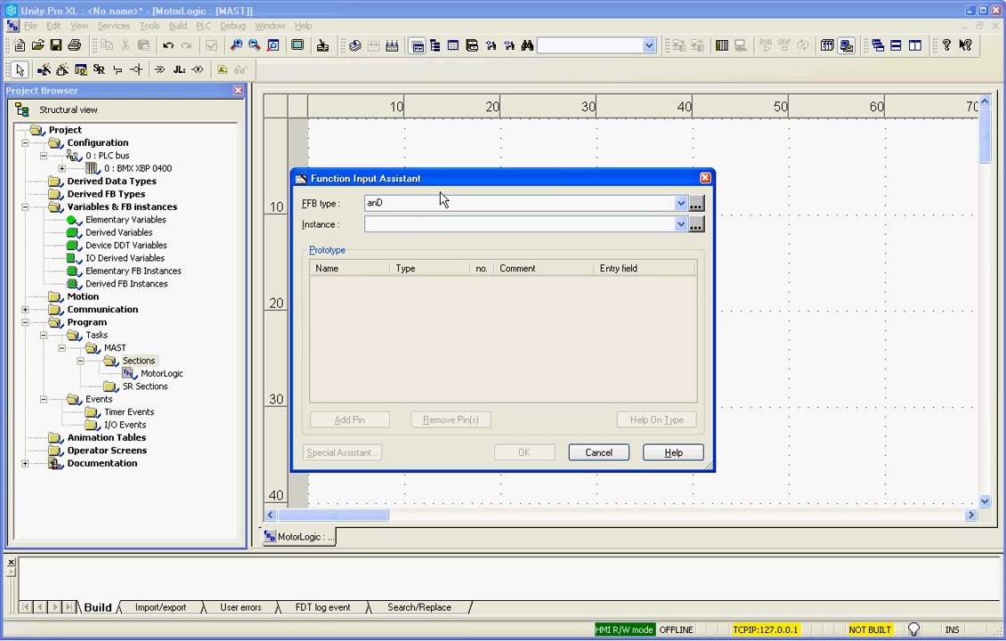
pyautogui.click(523, 453)
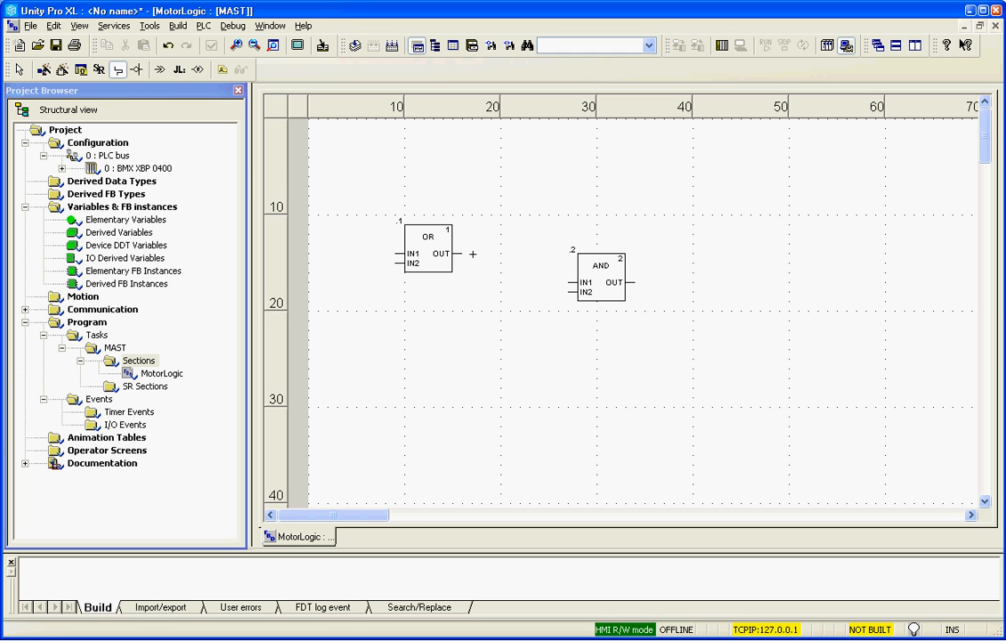
pyautogui.moveTo(472, 252); pyautogui.dragTo(574, 281)
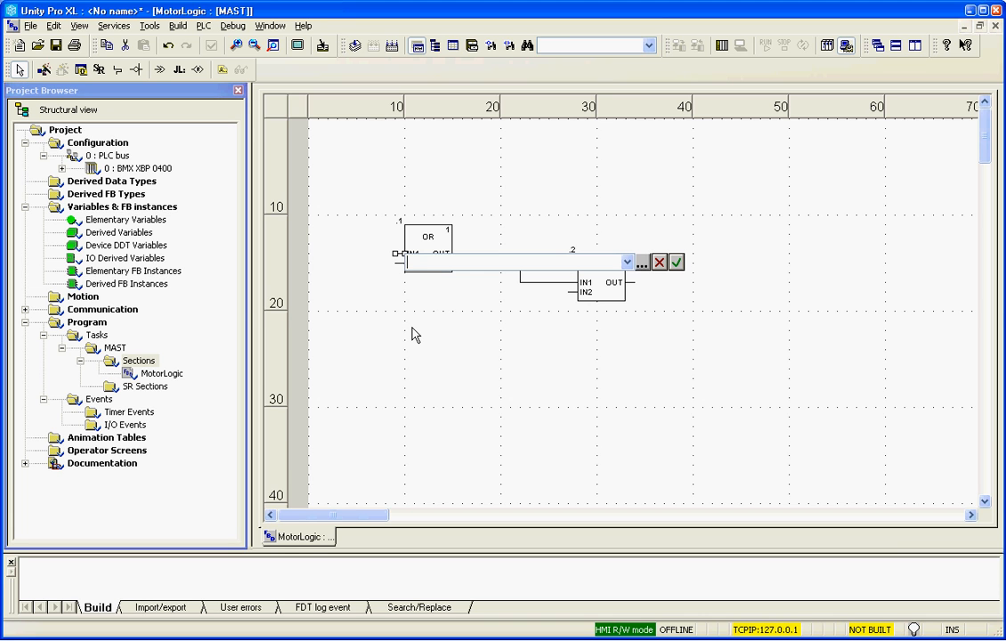
# - Attach Start to the OR input and assign Motor to the AND output
pyautogui.write('Start')
pyautogui.click(388, 262)
pyautogui.write('Motor')
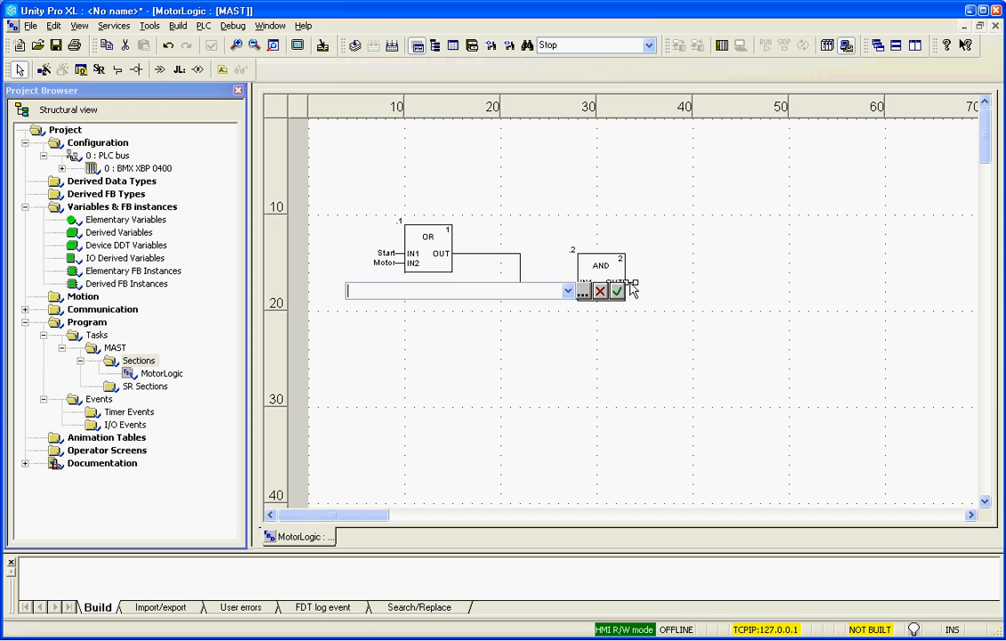
pyautogui.click(569, 292)
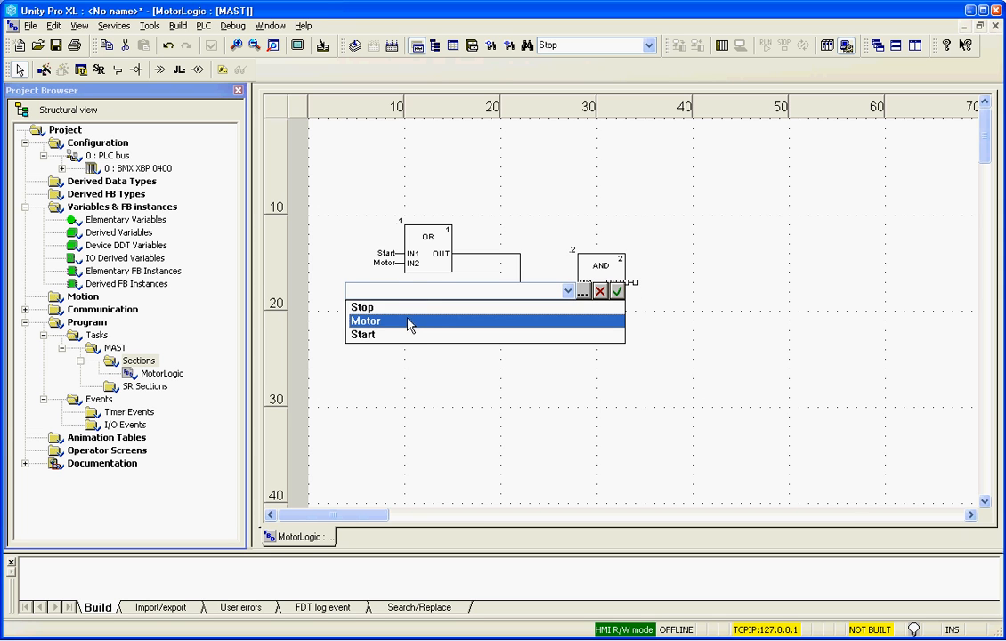
pyautogui.click(367, 321)
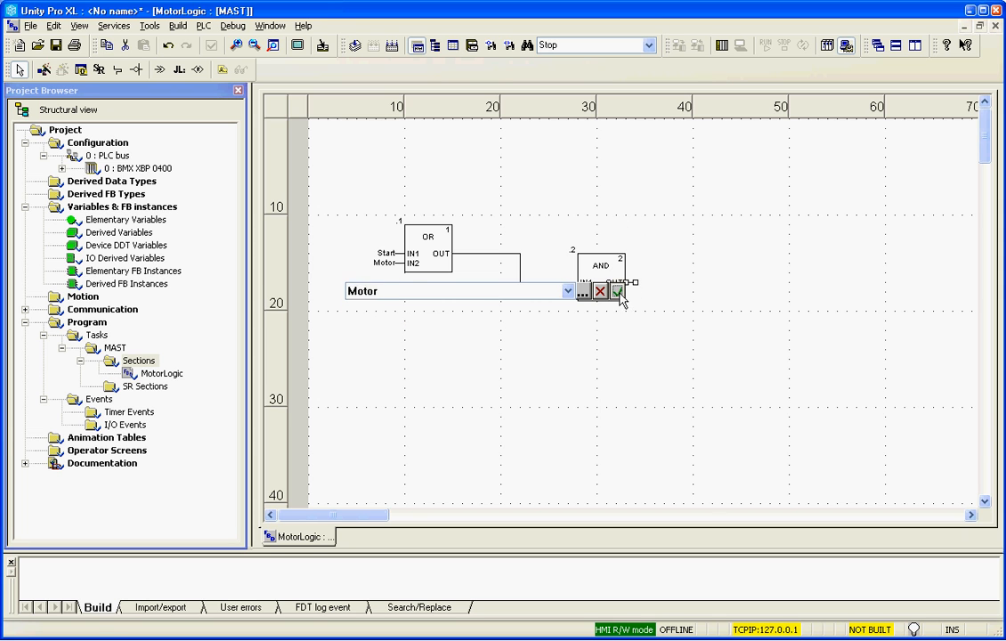
pyautogui.click(203, 25)
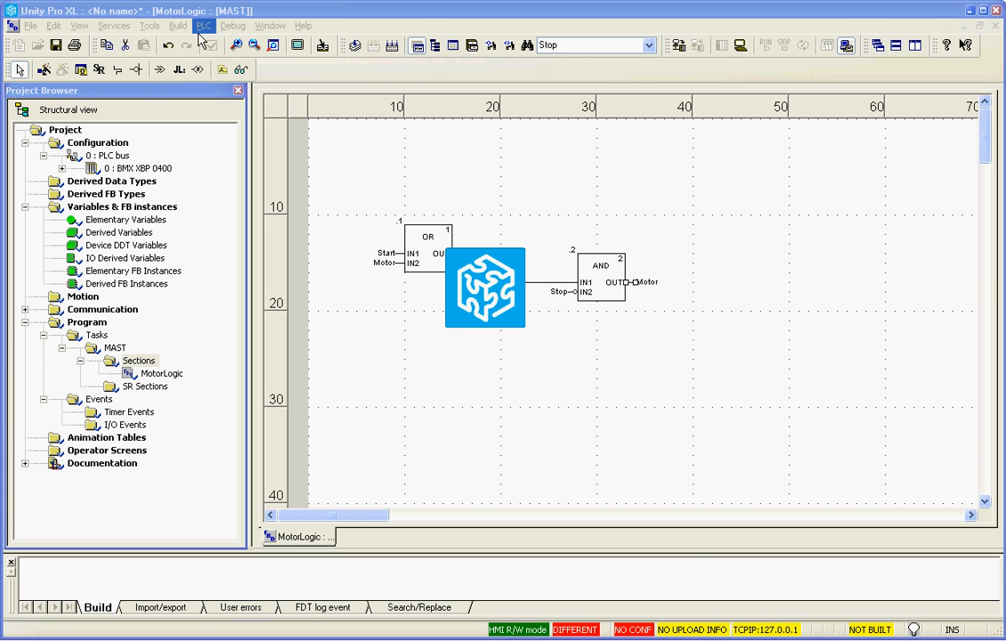
# - Transfer the project to the PLC with Rebuild All and Transfer, then confirm Run
pyautogui.click(203, 25)
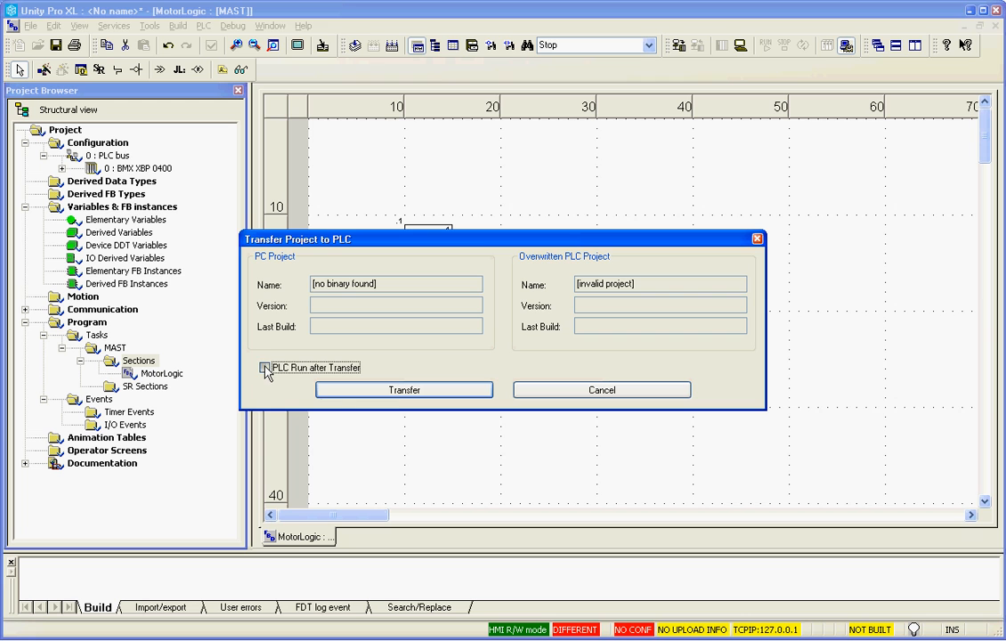
pyautogui.click(402, 388)
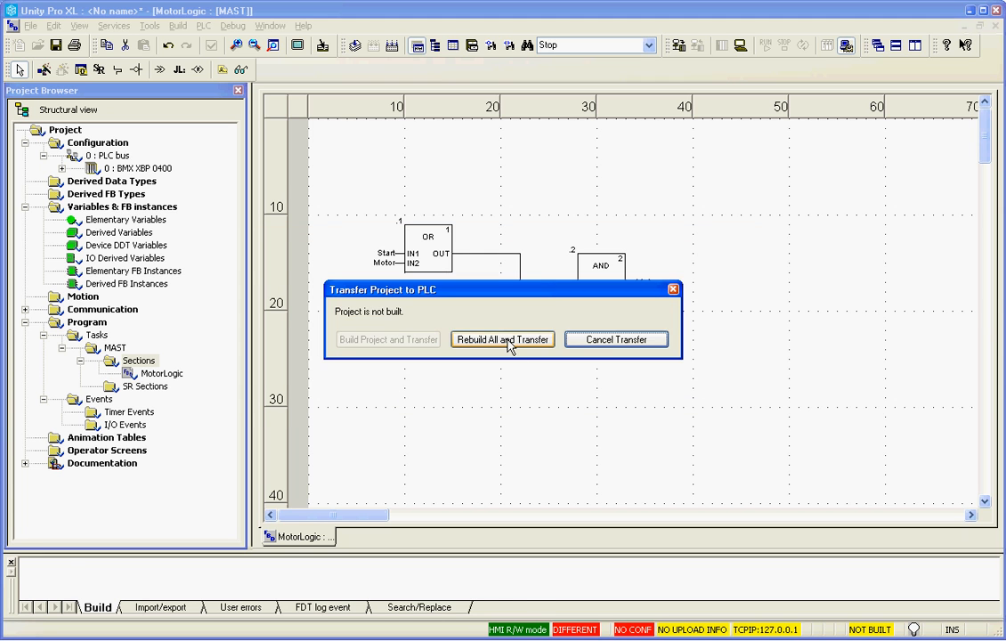
pyautogui.click(502, 338)
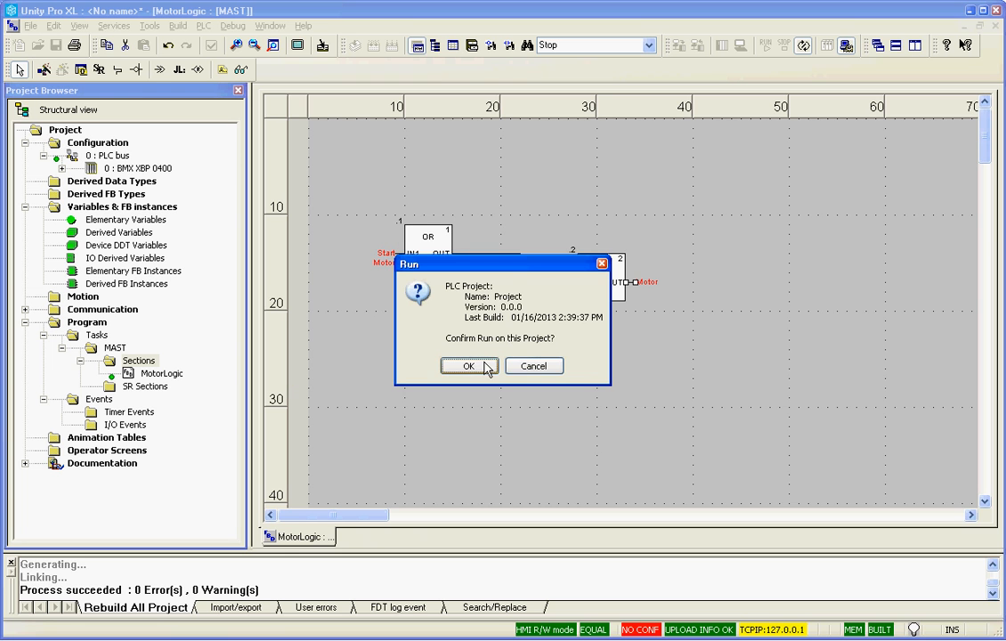
pyautogui.click(470, 366)
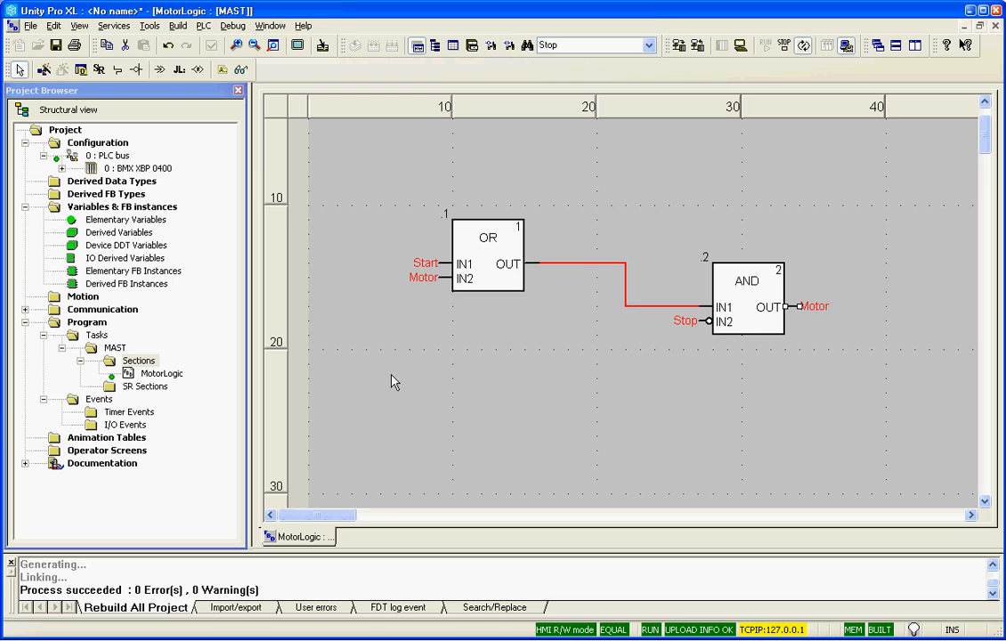
# - Force Start to 1 so Motor turns on, then force Stop to 1 to switch it off
pyautogui.rightClick(424, 264)
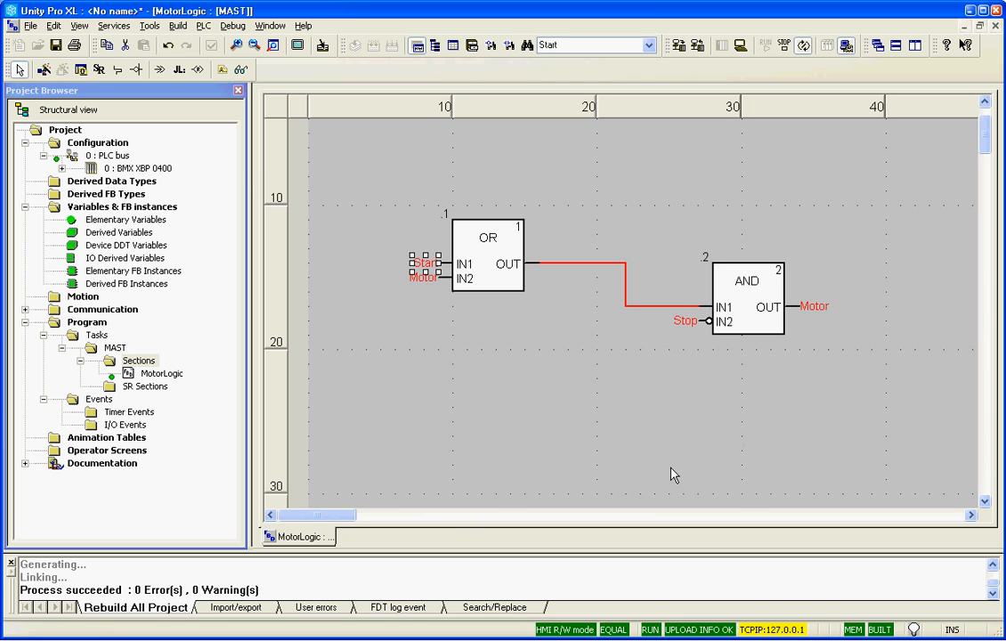
pyautogui.rightClick(424, 264)
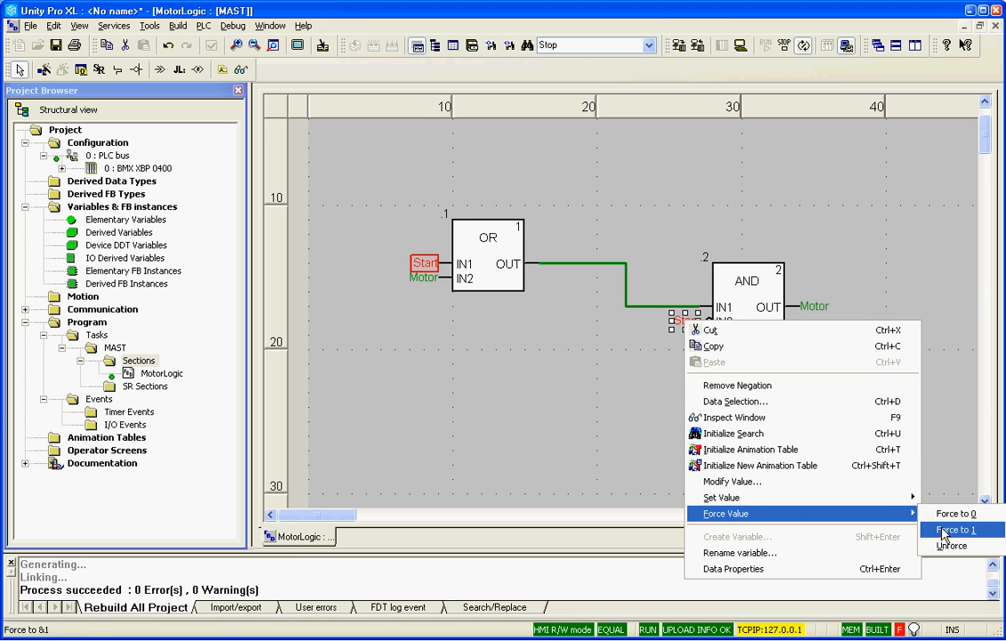
pyautogui.click(960, 529)
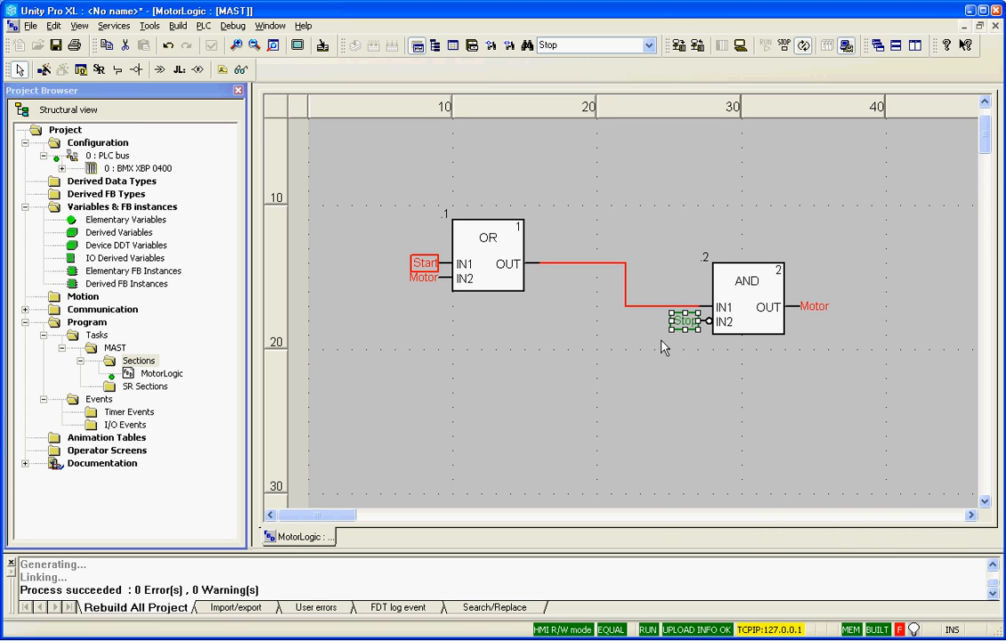
pyautogui.rightClick(685, 320)
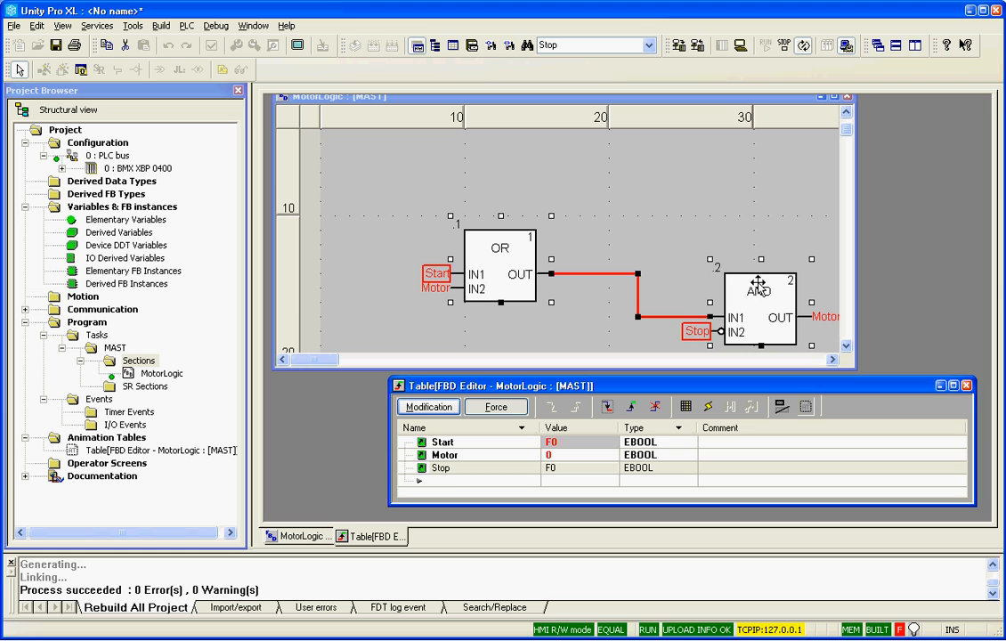
pyautogui.moveTo(580, 191)
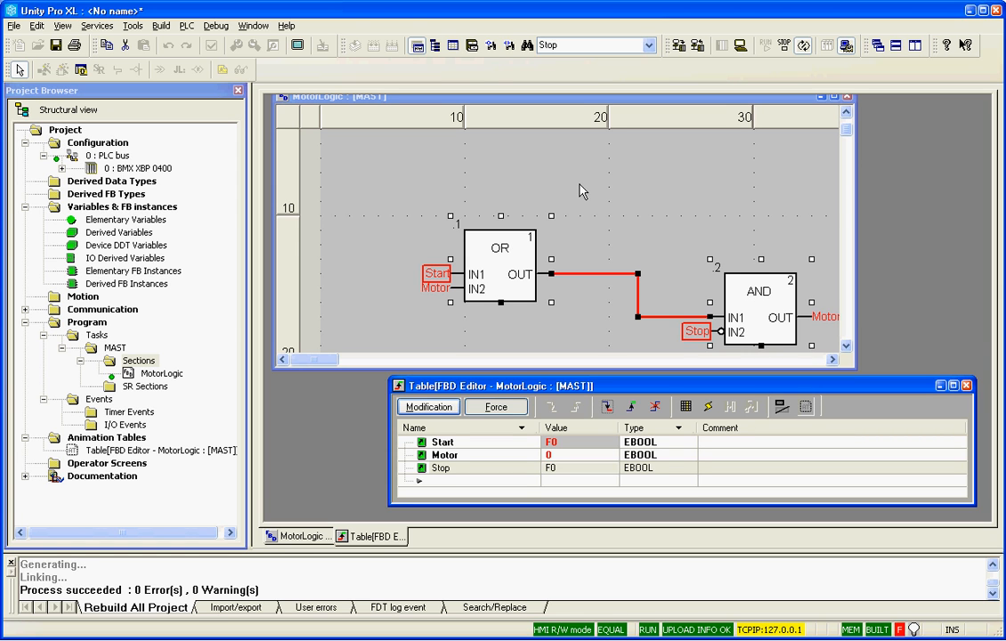